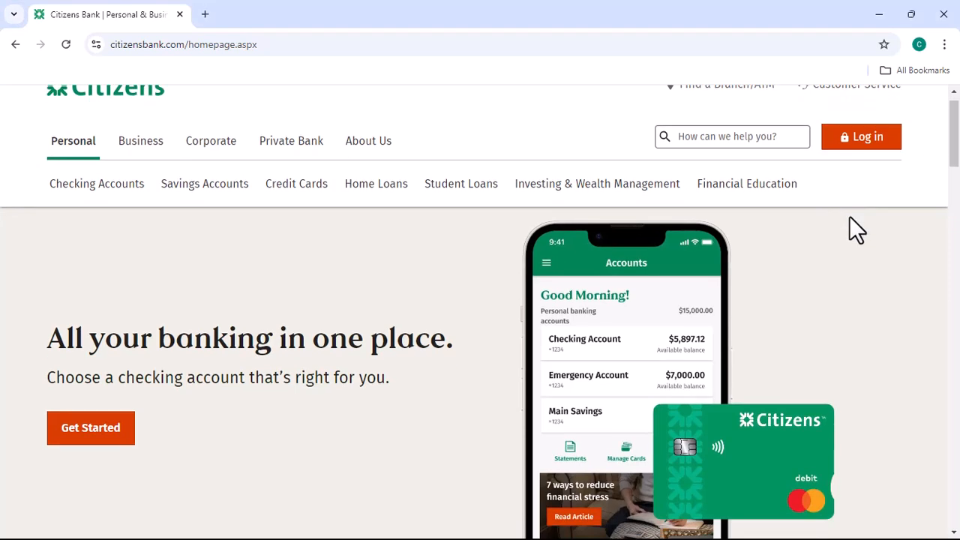
- Scroll past the product tiles to the cash back, college funding and home equity offer cards
scroll("up", 3)
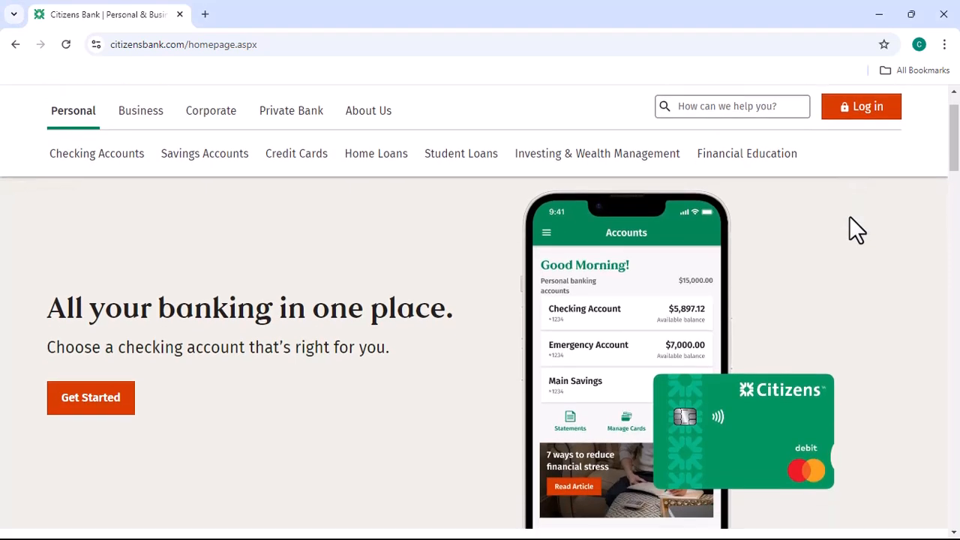
scroll("down", 3)
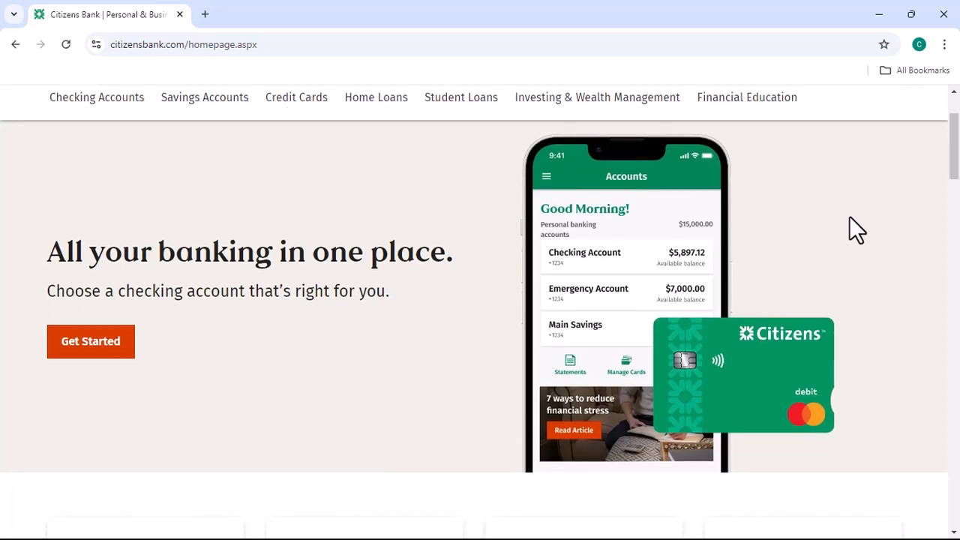
scroll("down", 3)
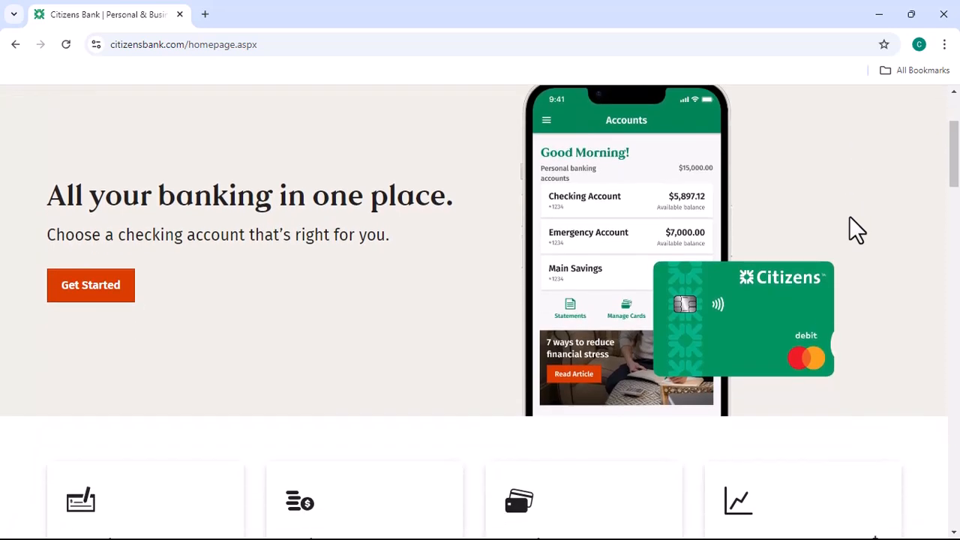
scroll("down", 3)
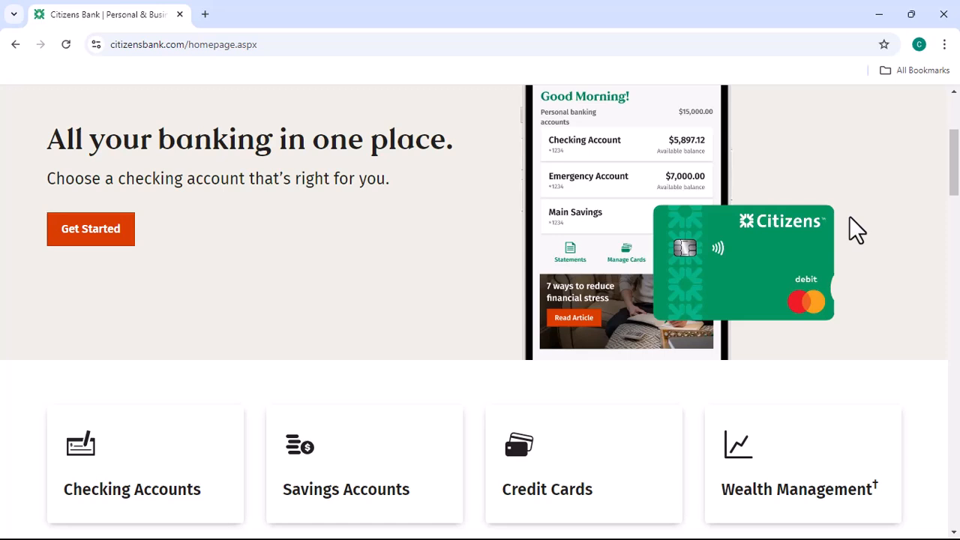
scroll("down", 3)
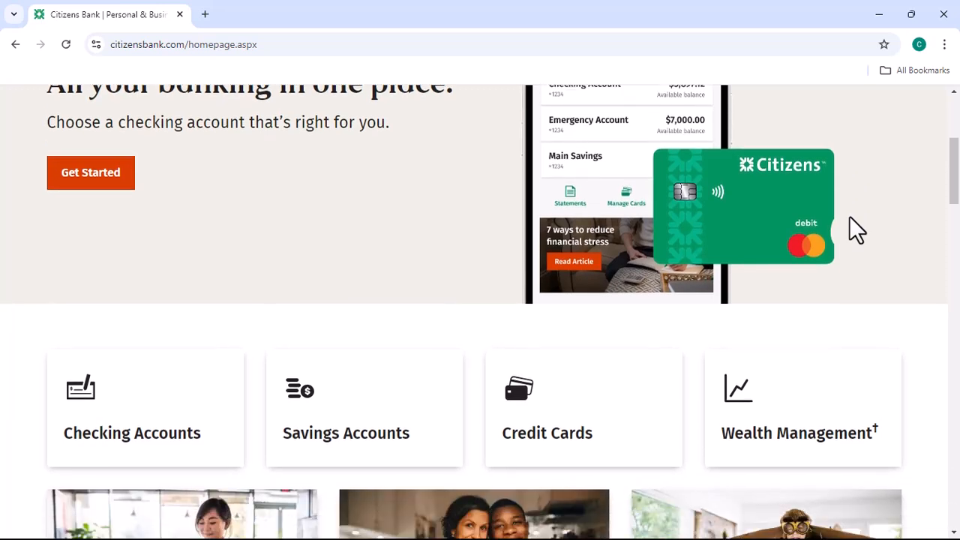
scroll("down", 3)
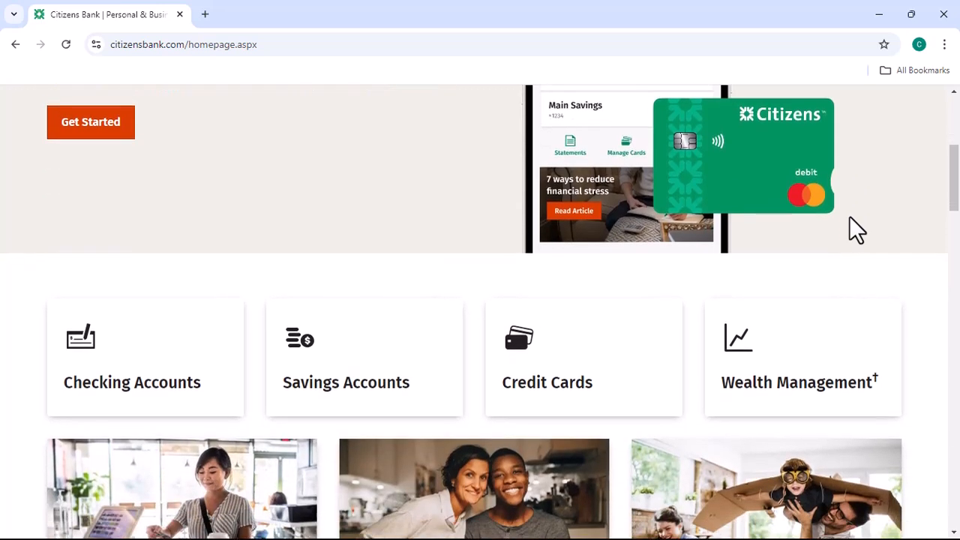
scroll("down", 3)
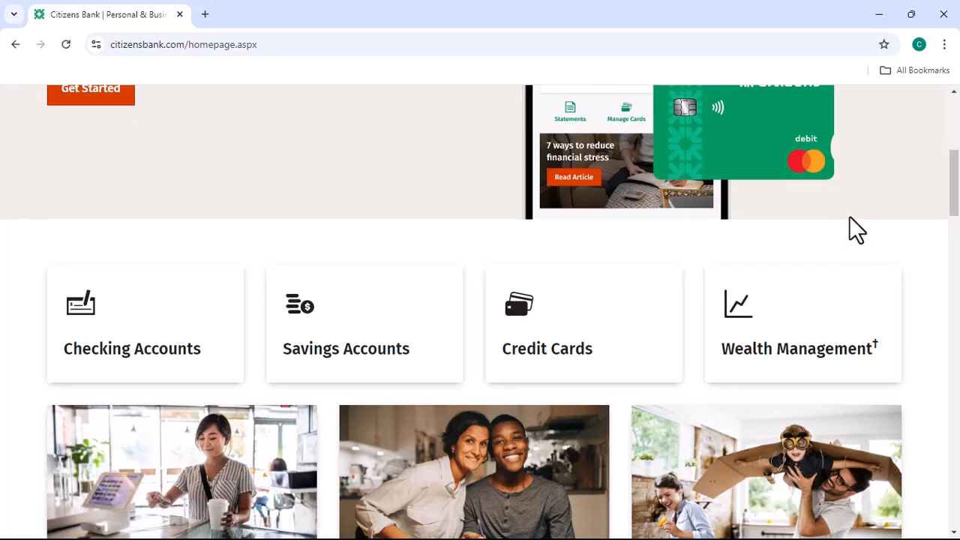
scroll("down", 3)
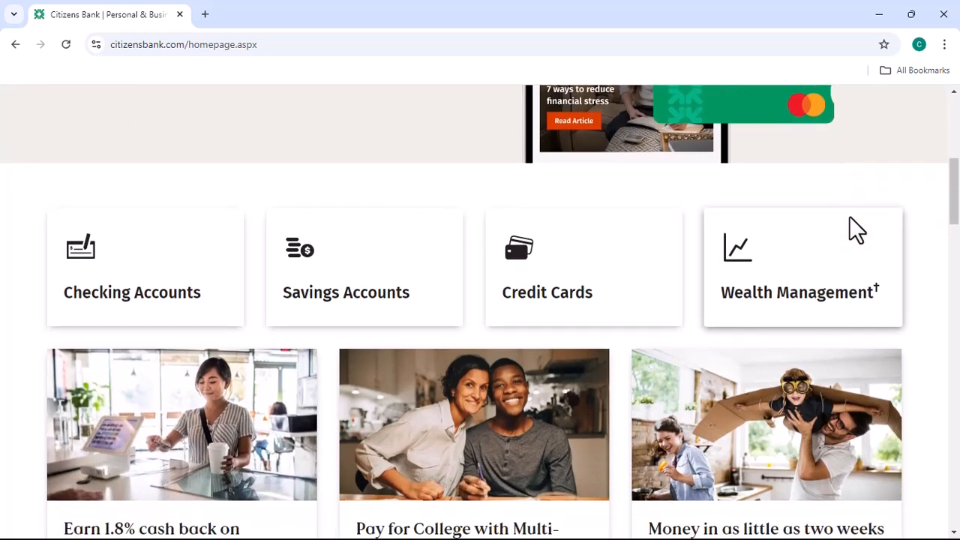
scroll("down", 3)
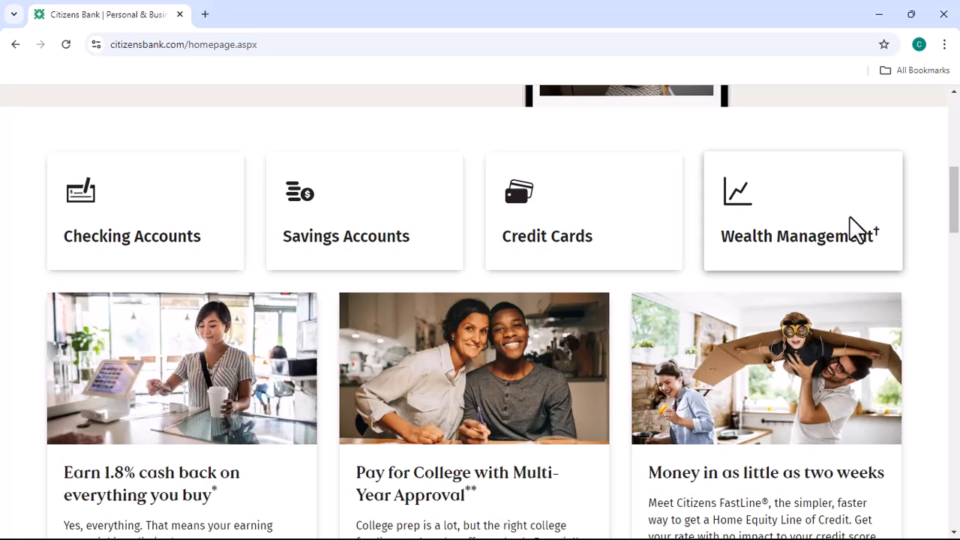
scroll("down", 3)
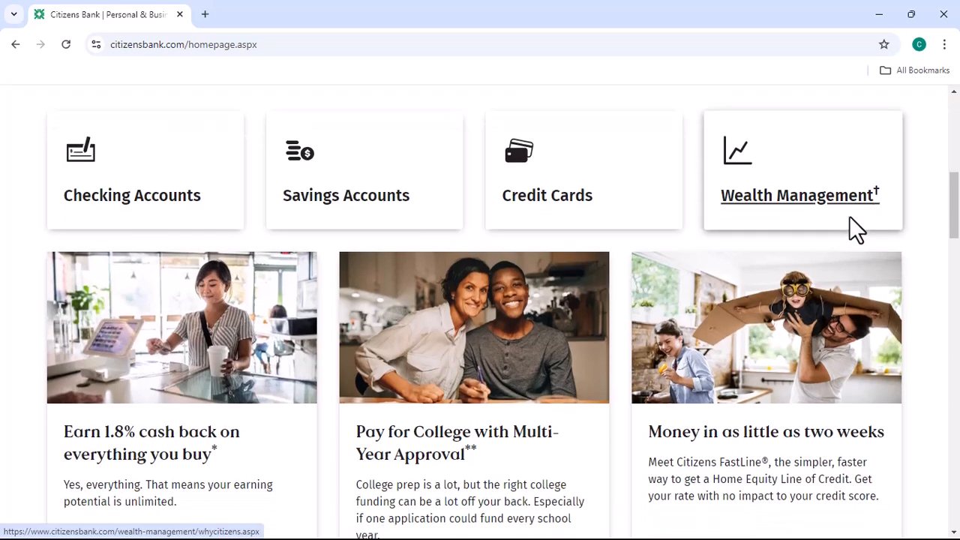
scroll("down", 3)
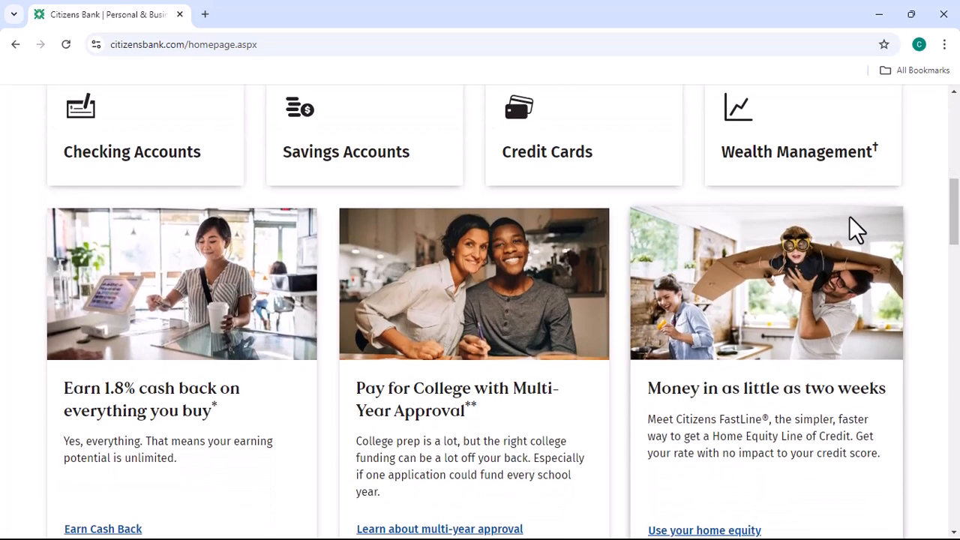
scroll("down", 3)
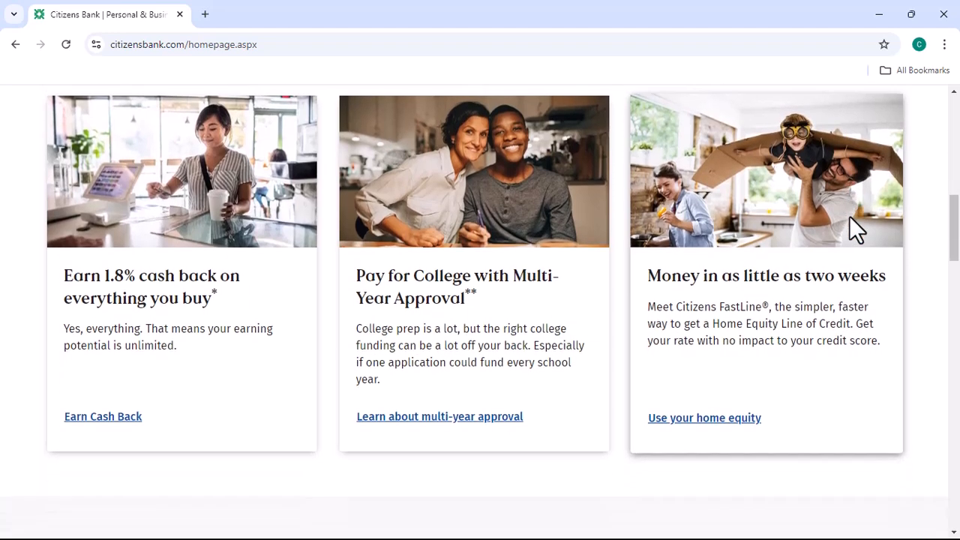
- Scroll past the savings round-up and customer service sections down to the footer links
scroll("down", 3)
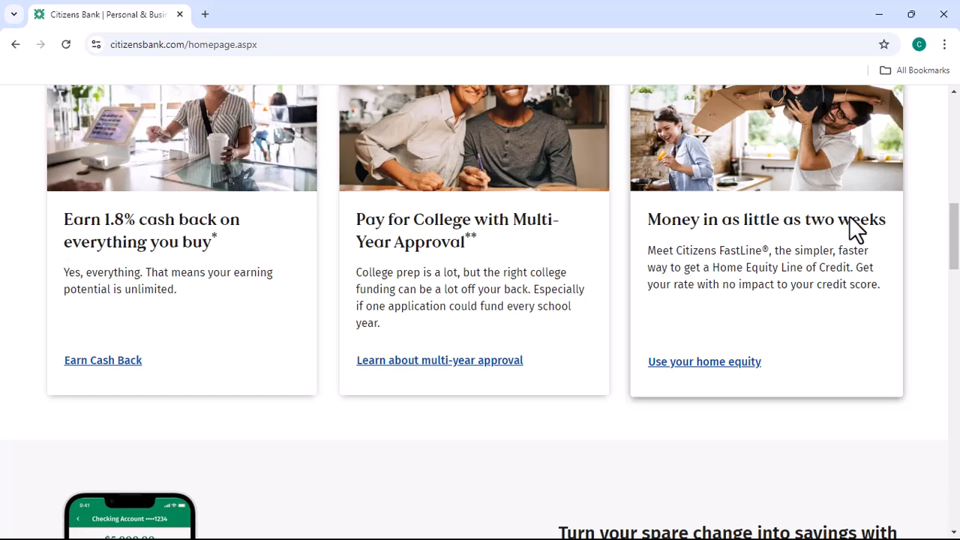
scroll("down", 3)
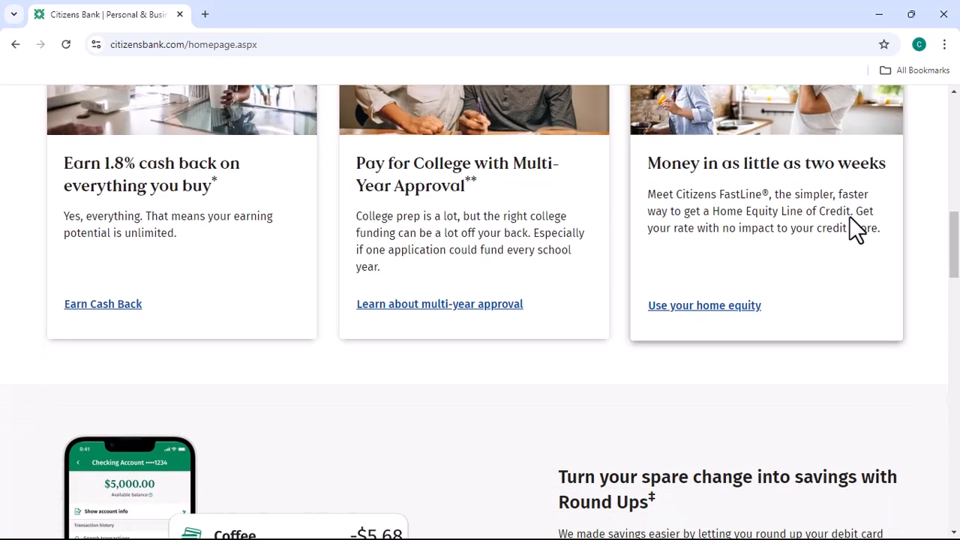
scroll("down", 3)
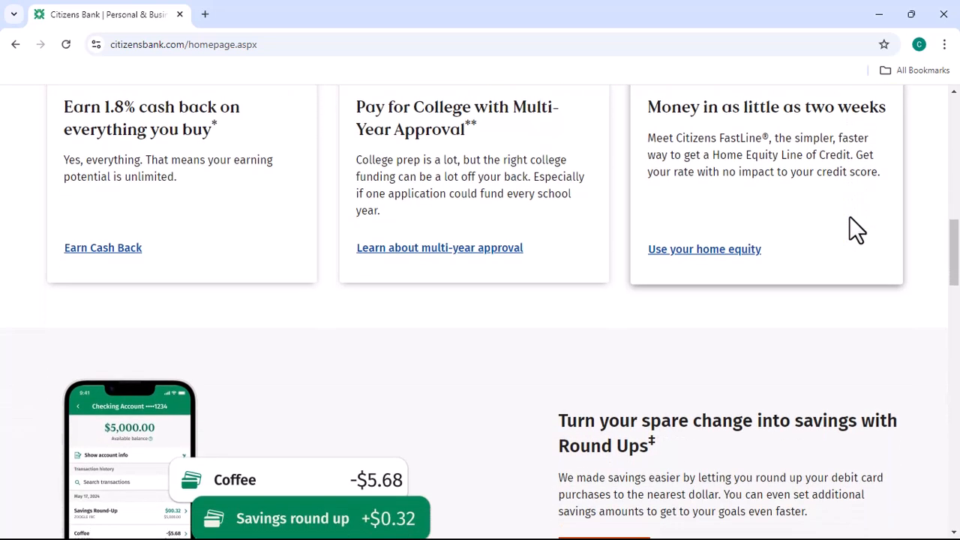
scroll("down", 3)
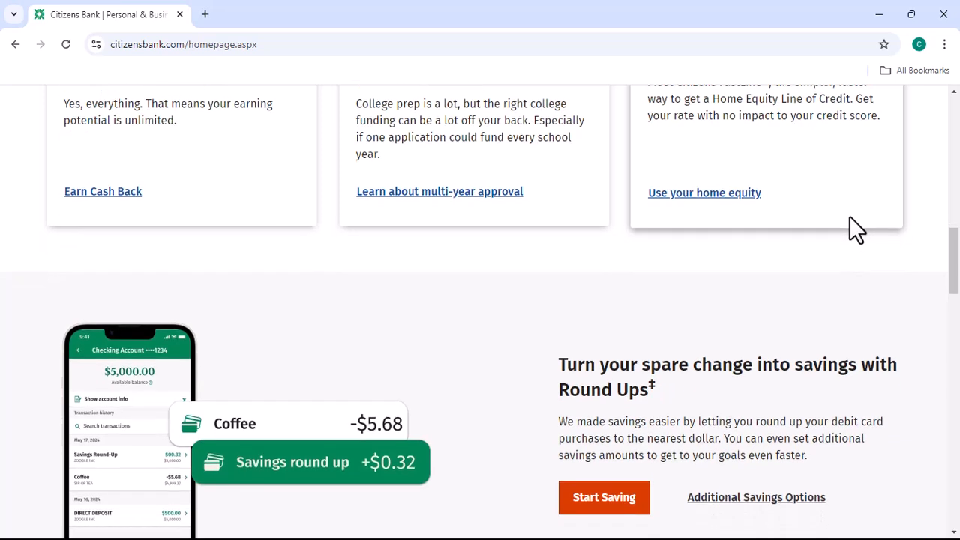
scroll("down", 3)
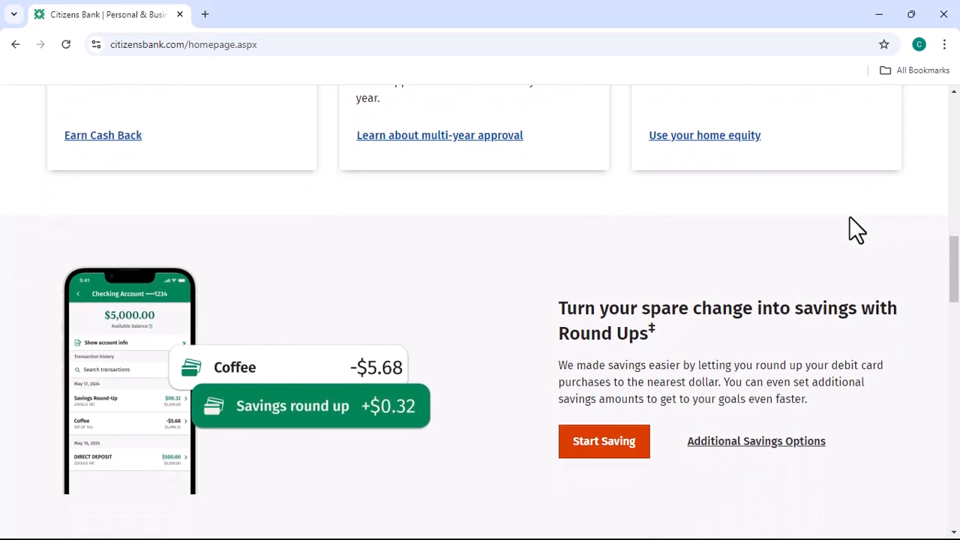
scroll("down", 3)
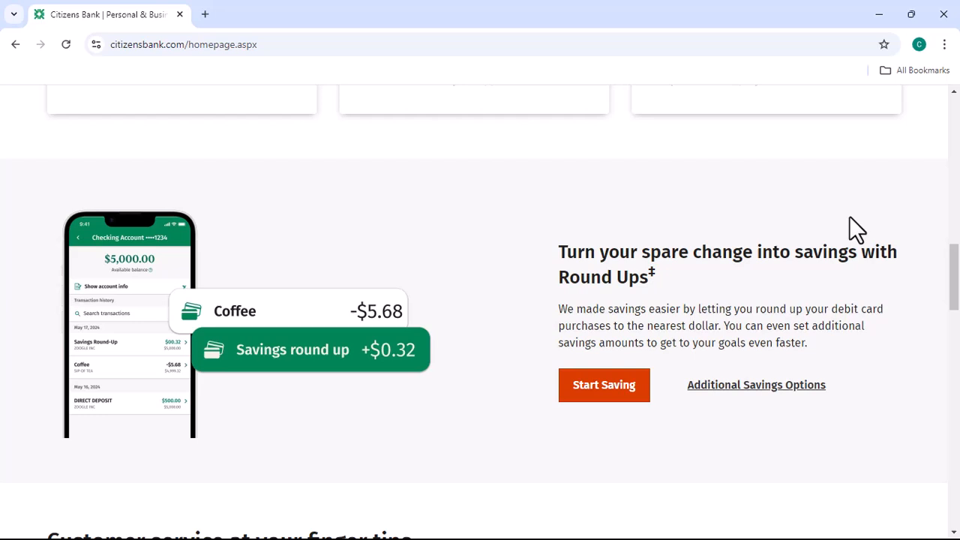
scroll("down", 3)
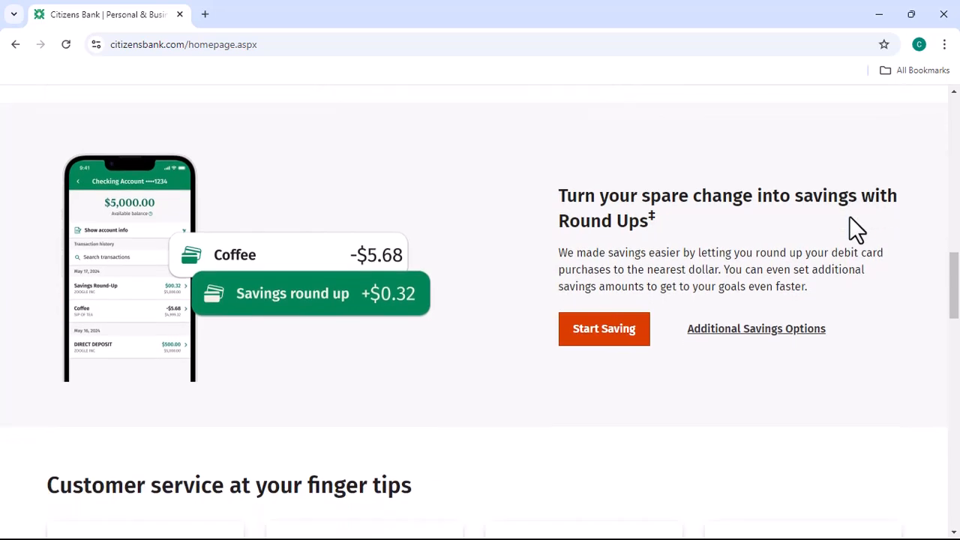
scroll("down", 3)
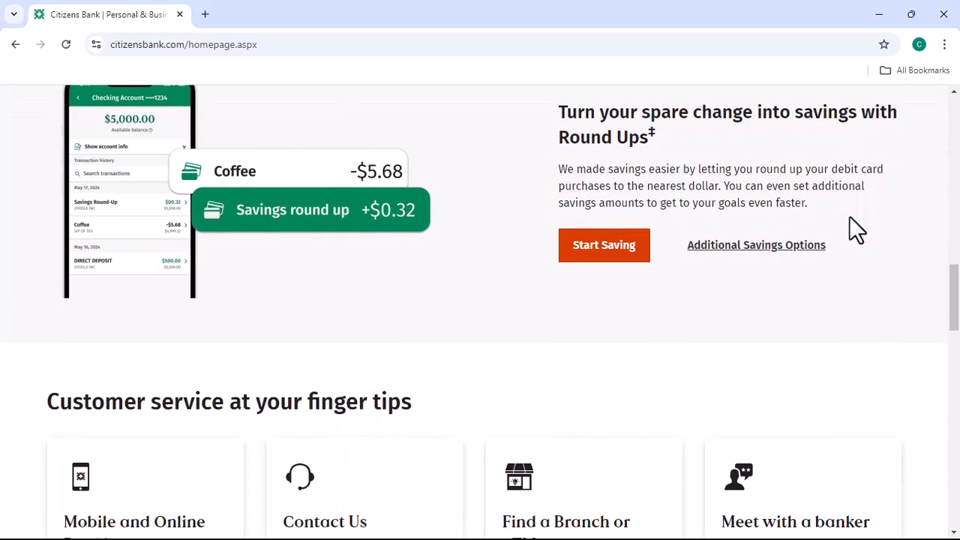
scroll("down", 3)
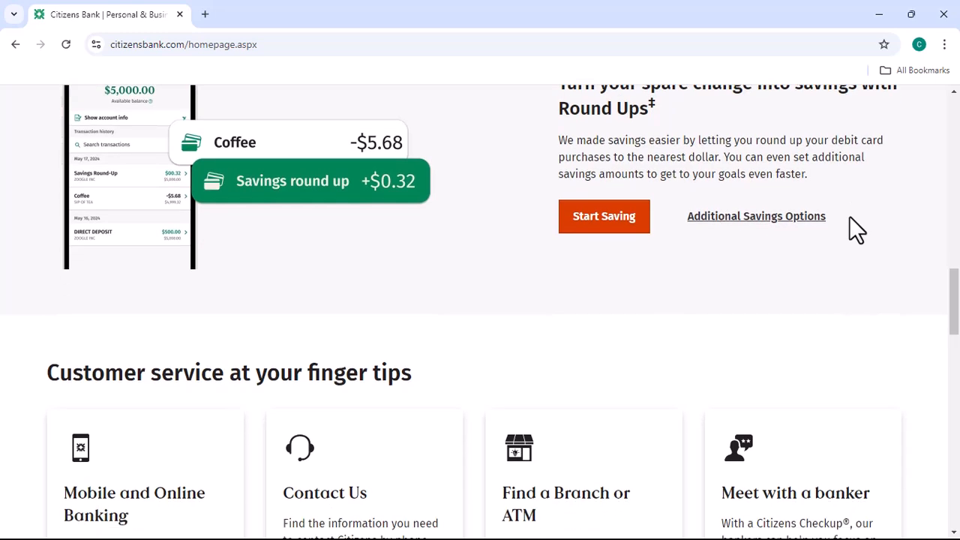
scroll("down", 3)
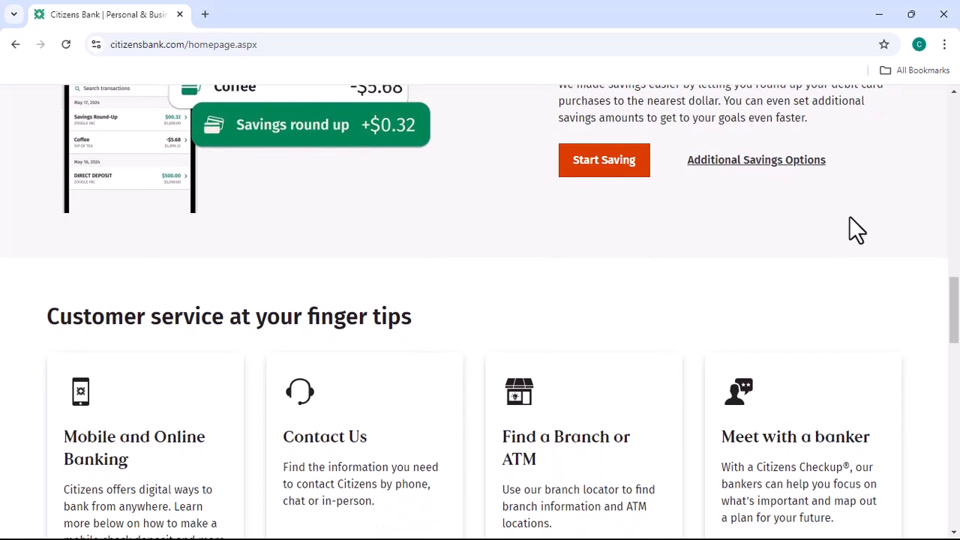
scroll("down", 3)
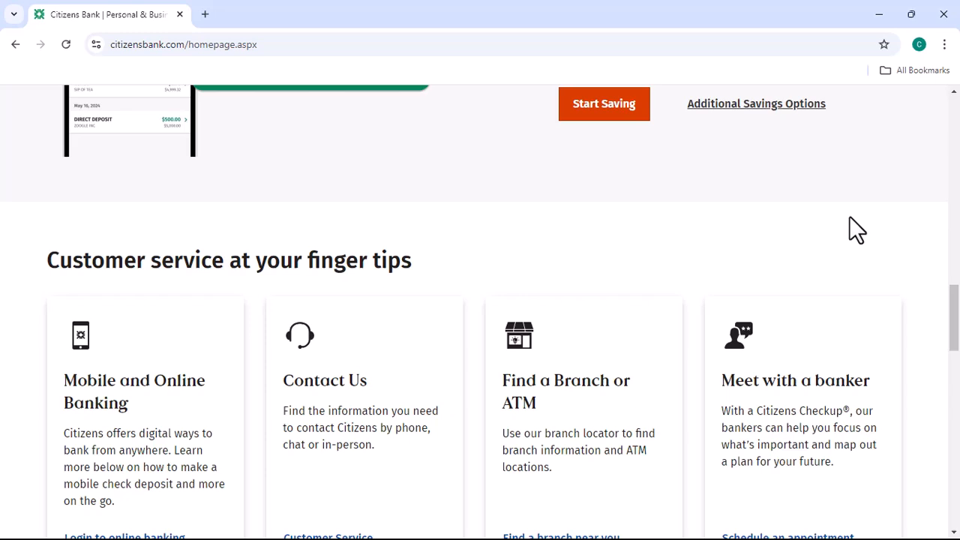
scroll("down", 3)
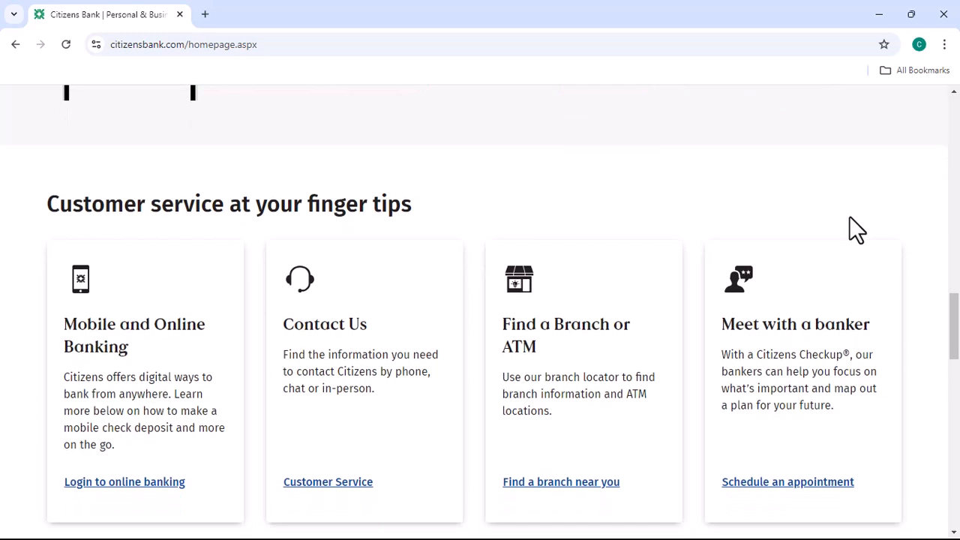
scroll("down", 3)
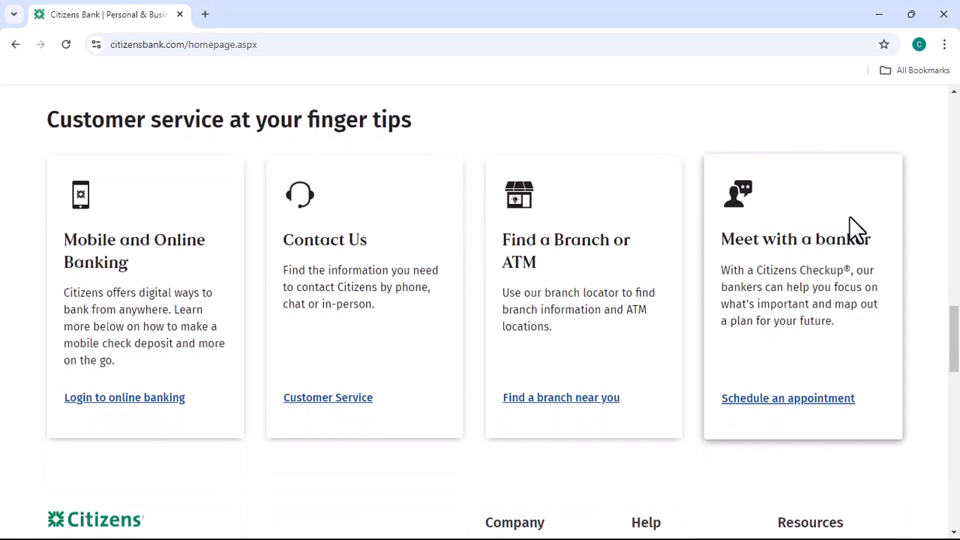
scroll("down", 3)
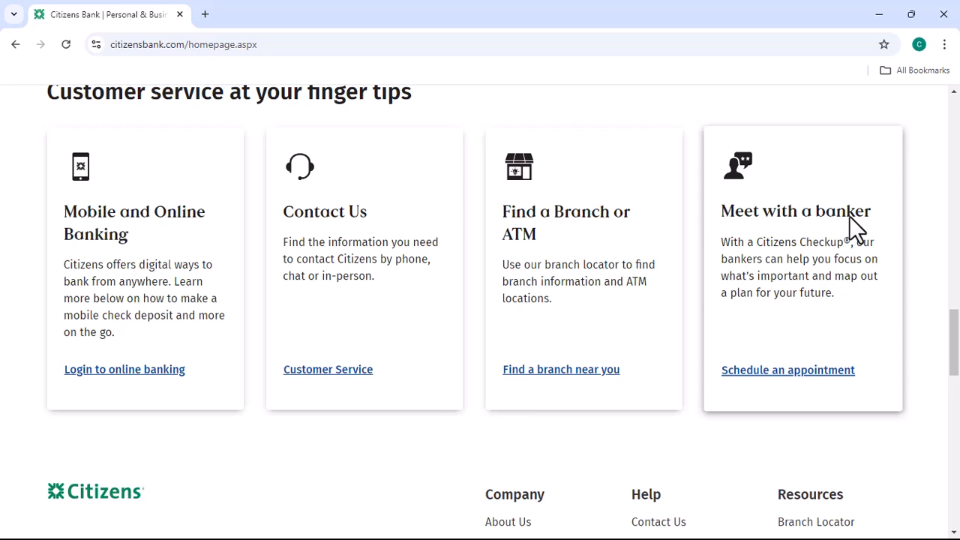
scroll("down", 3)
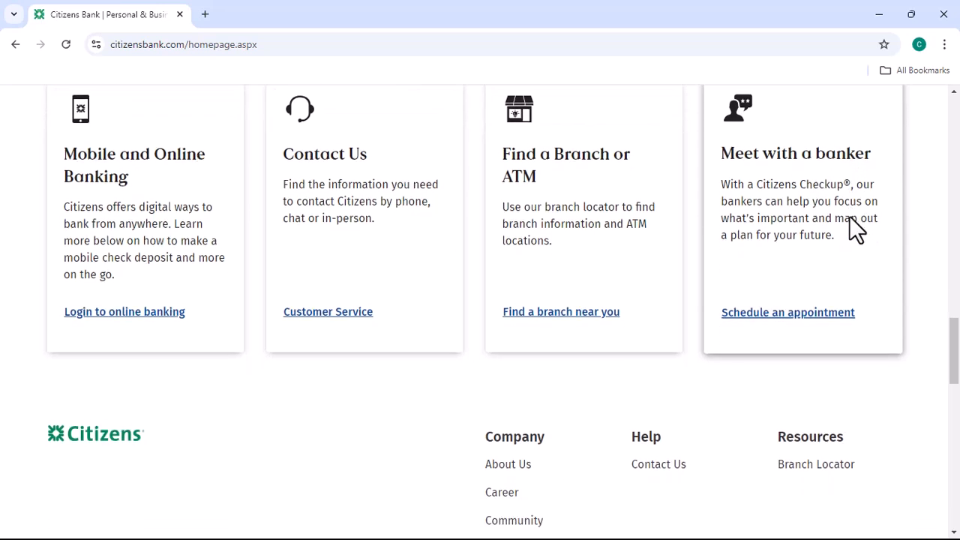
scroll("down", 3)
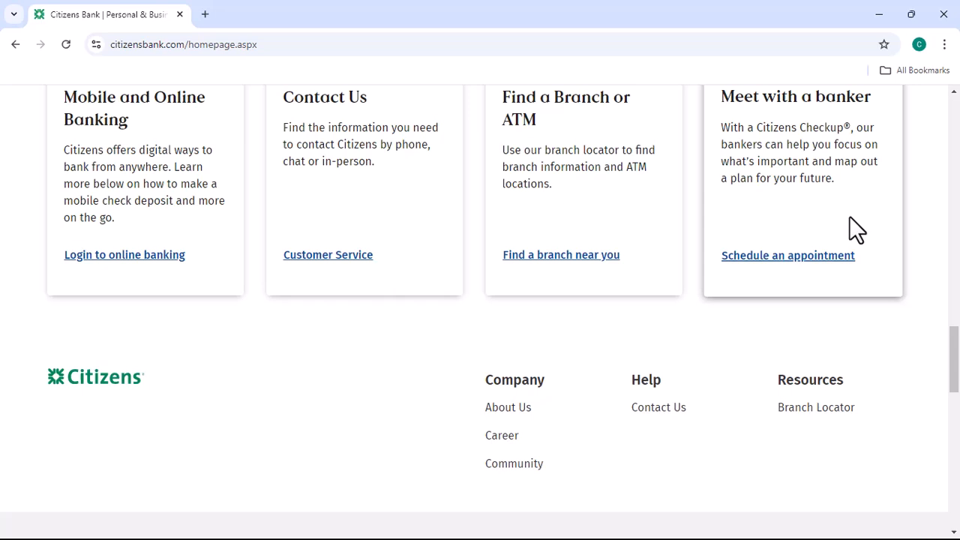
scroll("down", 3)
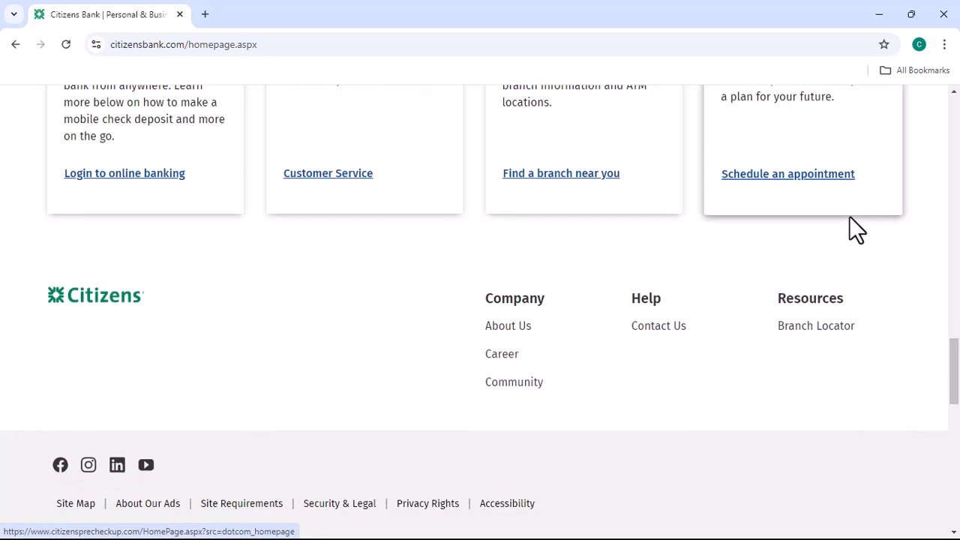
- Scroll to the very bottom past the cash back and copyright disclaimers
scroll("down", 3)
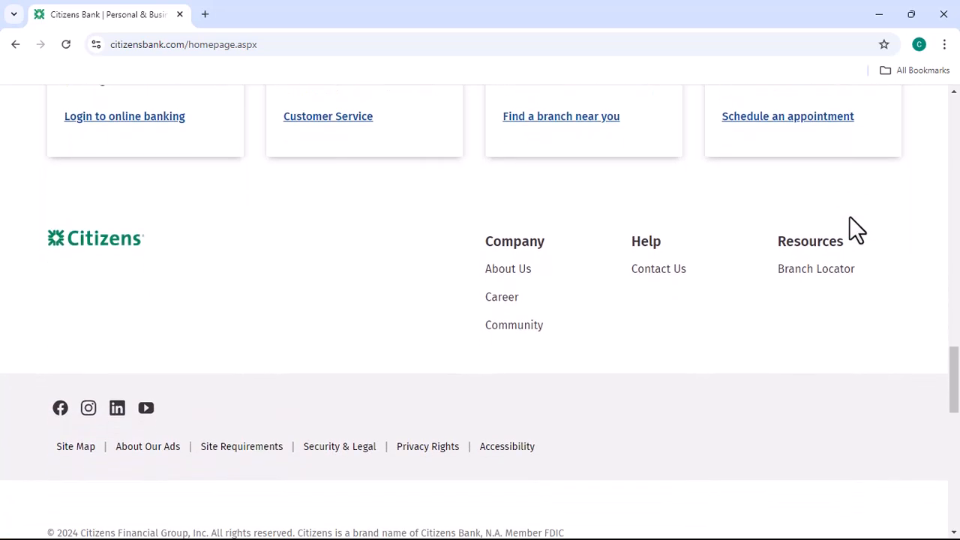
scroll("down", 3)
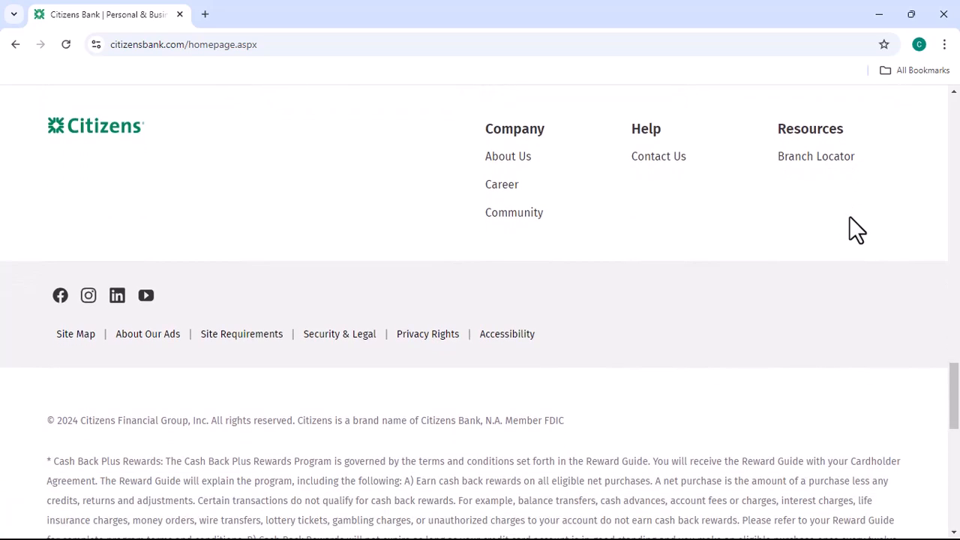
scroll("down", 3)
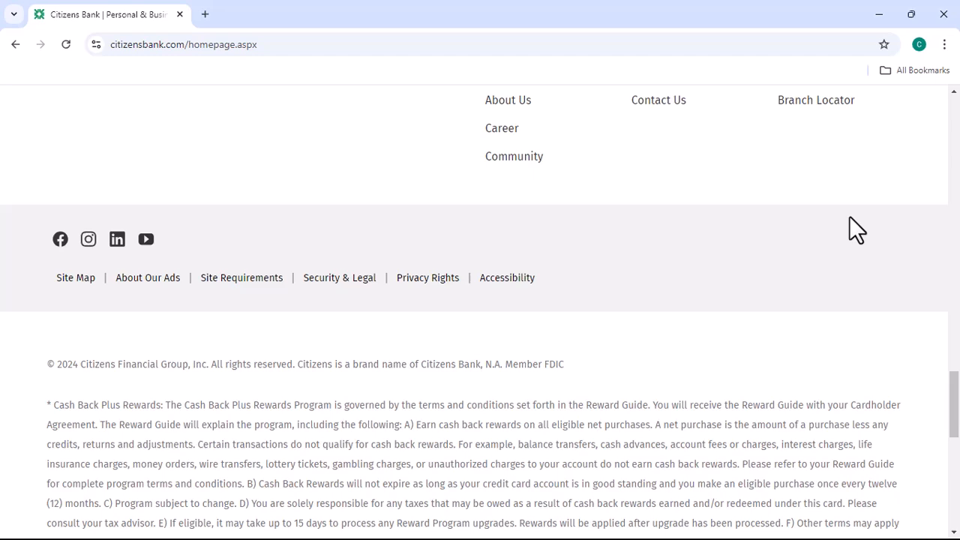
scroll("down", 3)
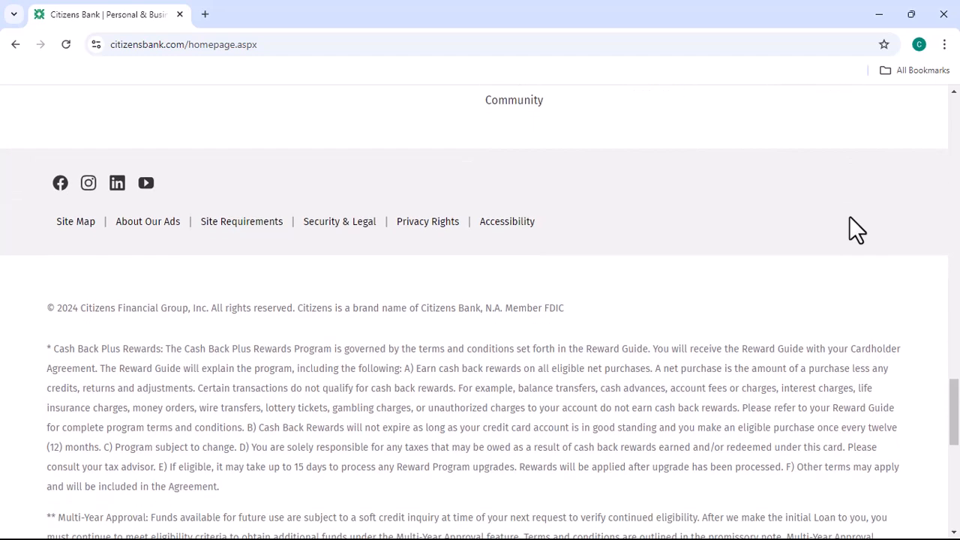
scroll("down", 3)
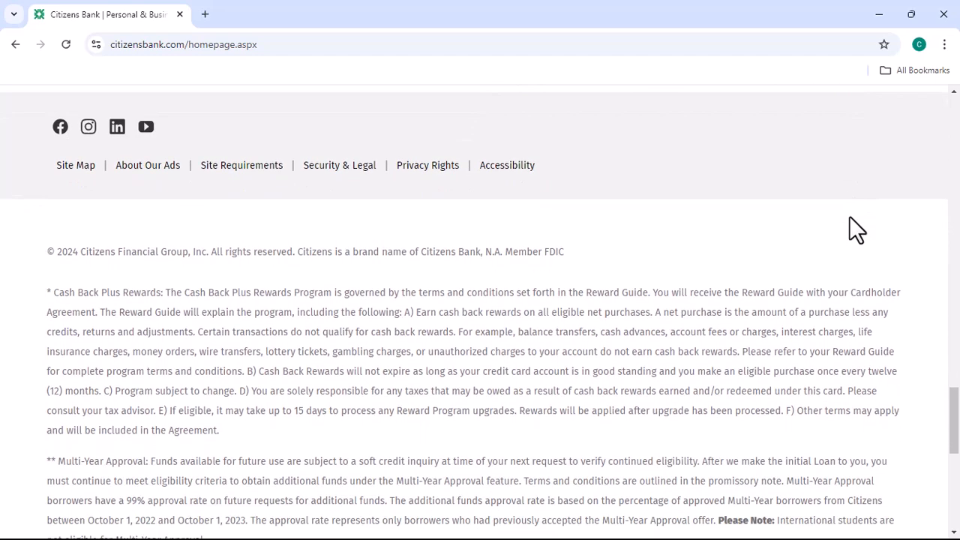
scroll("down", 3)
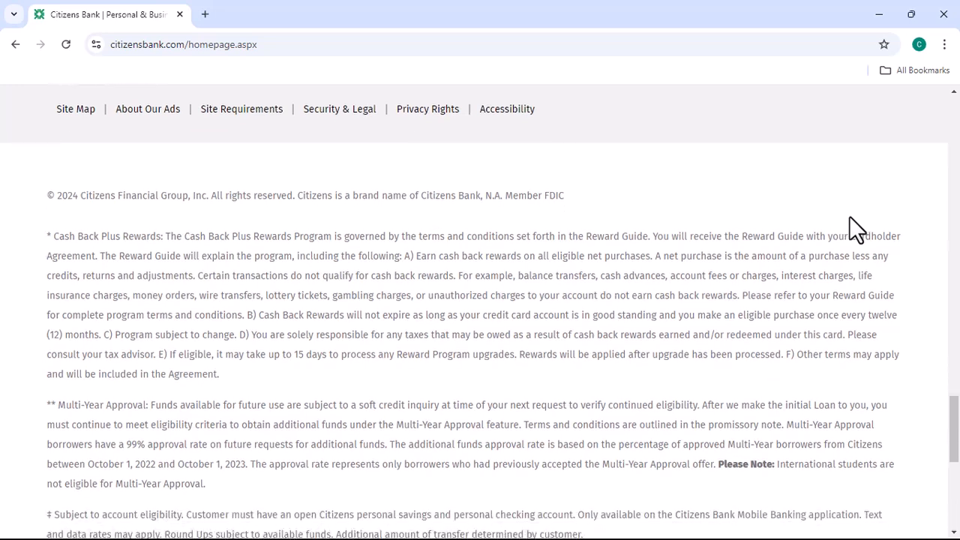
scroll("down", 3)
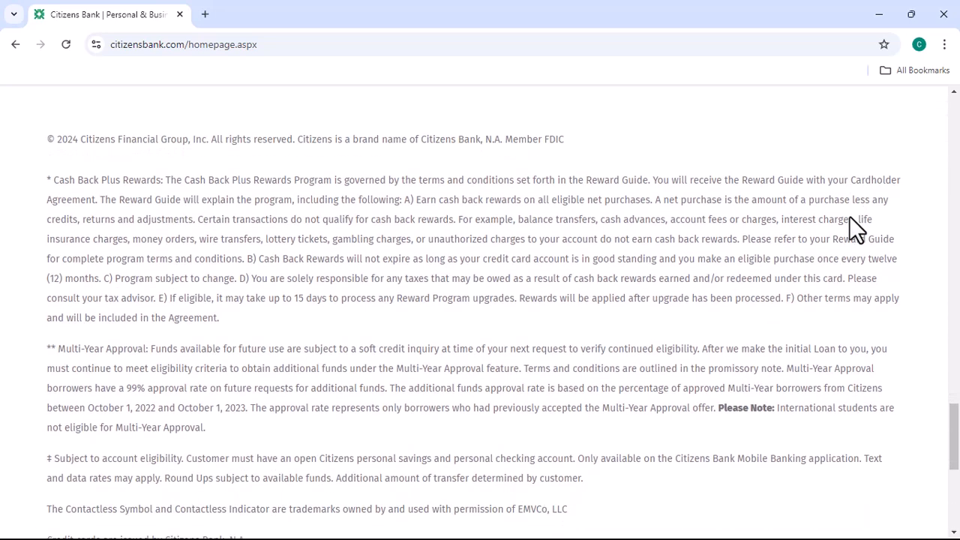
scroll("down", 3)
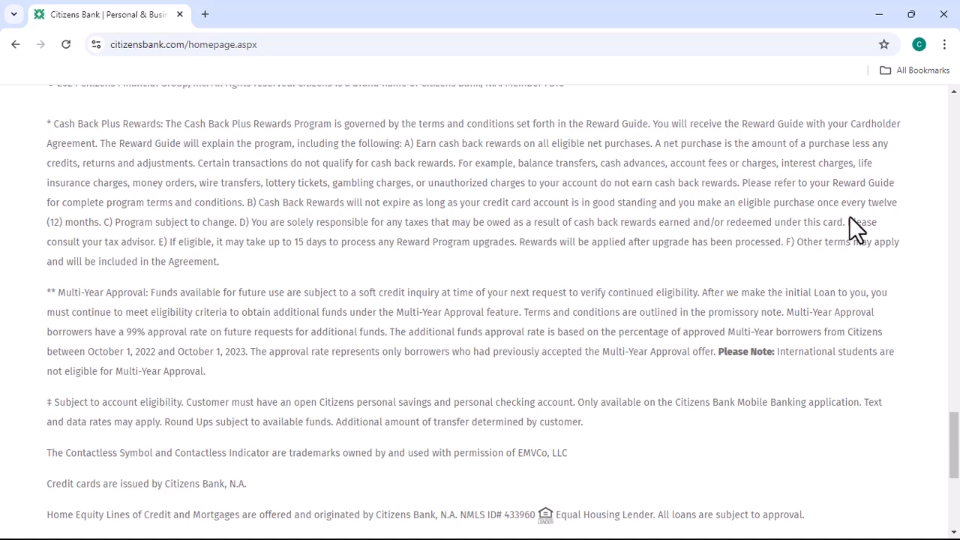
scroll("down", 3)
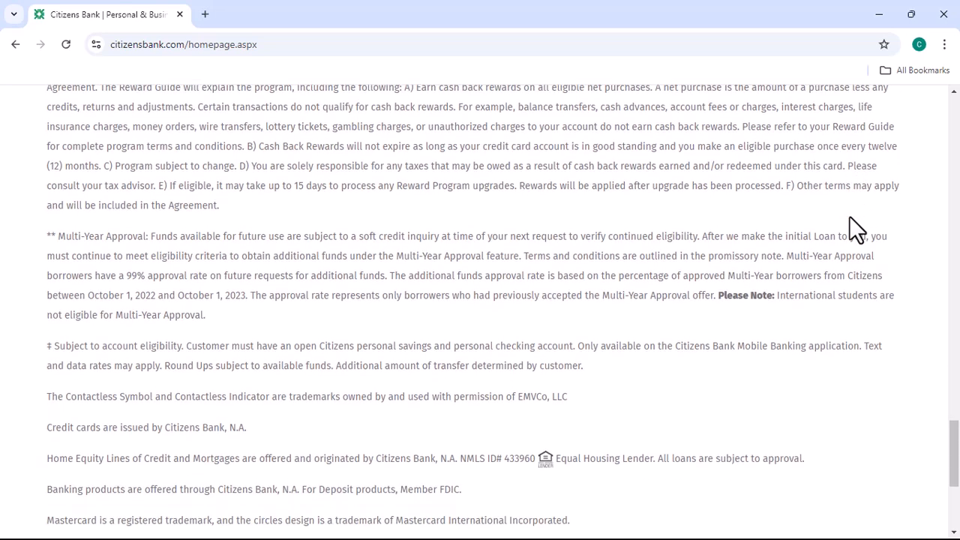
scroll("down", 3)
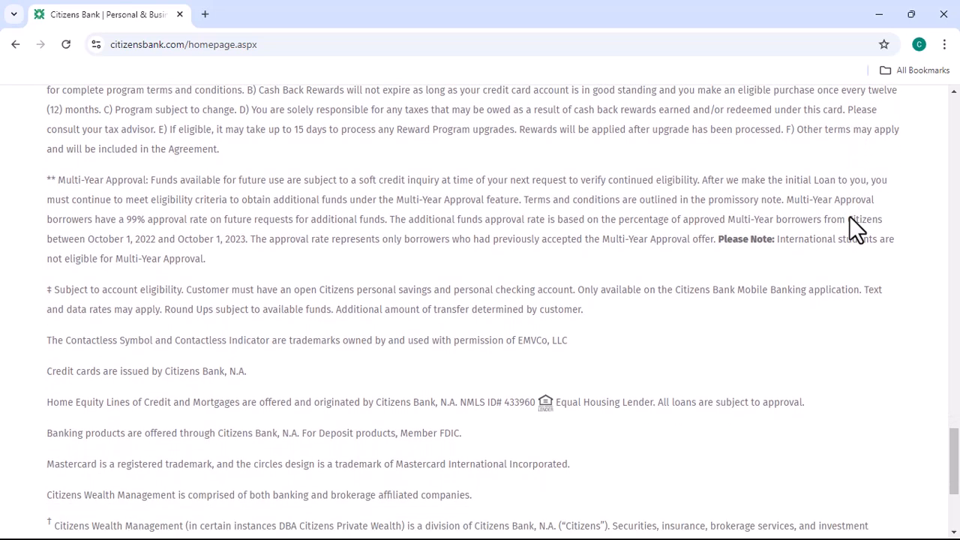
scroll("down", 3)
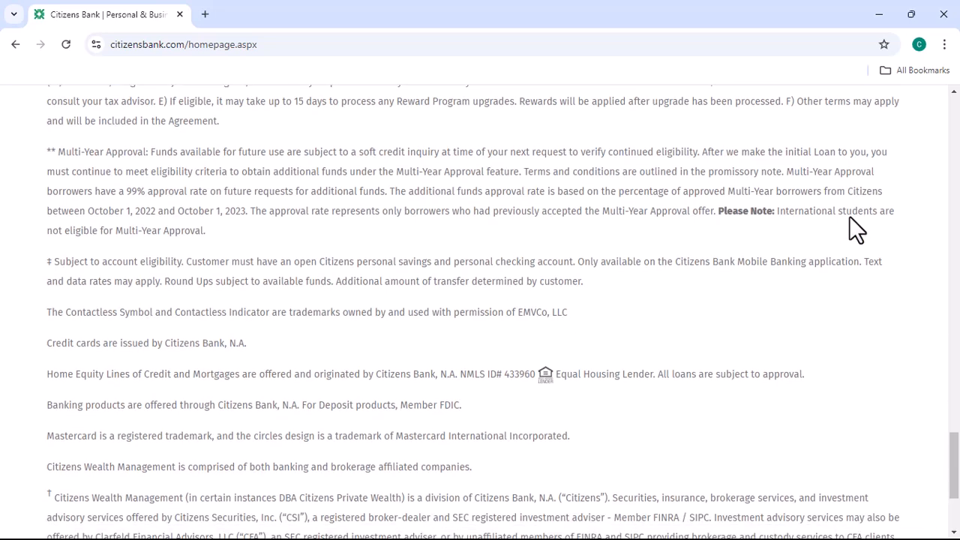
scroll("down", 3)
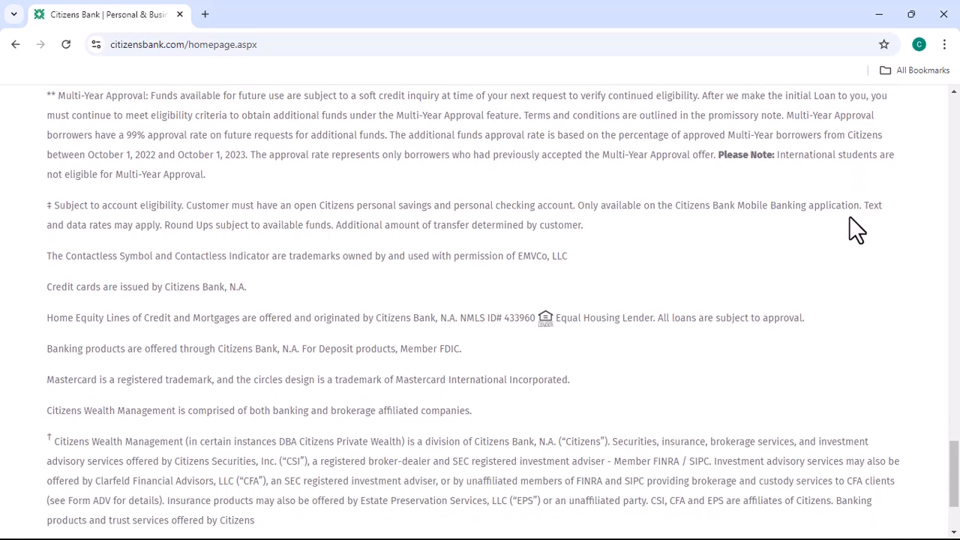
scroll("down", 3)
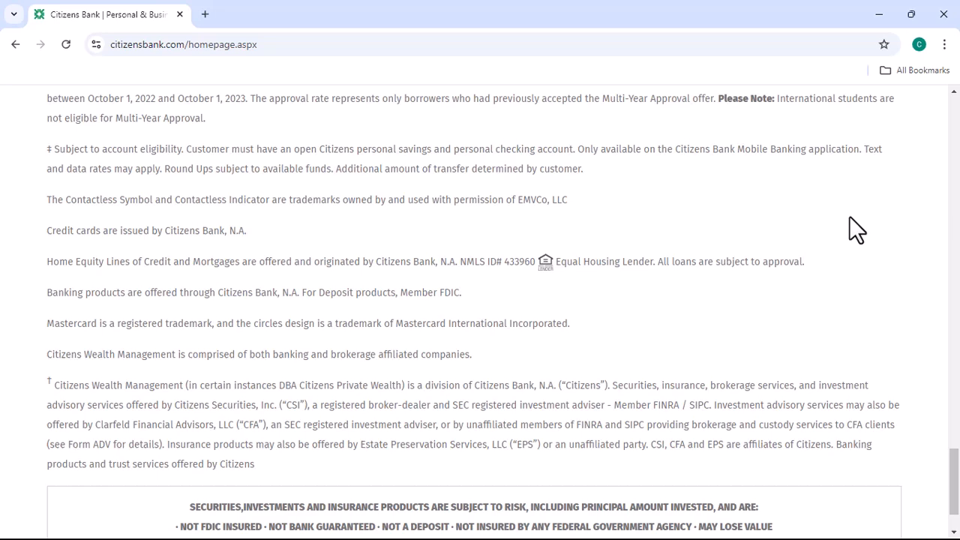
scroll("down", 3)
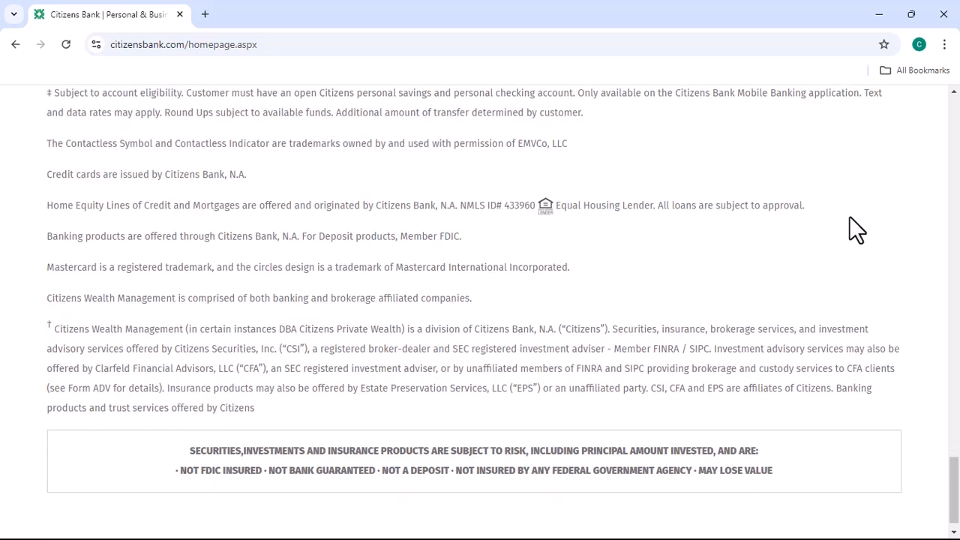
scroll("down", 3)
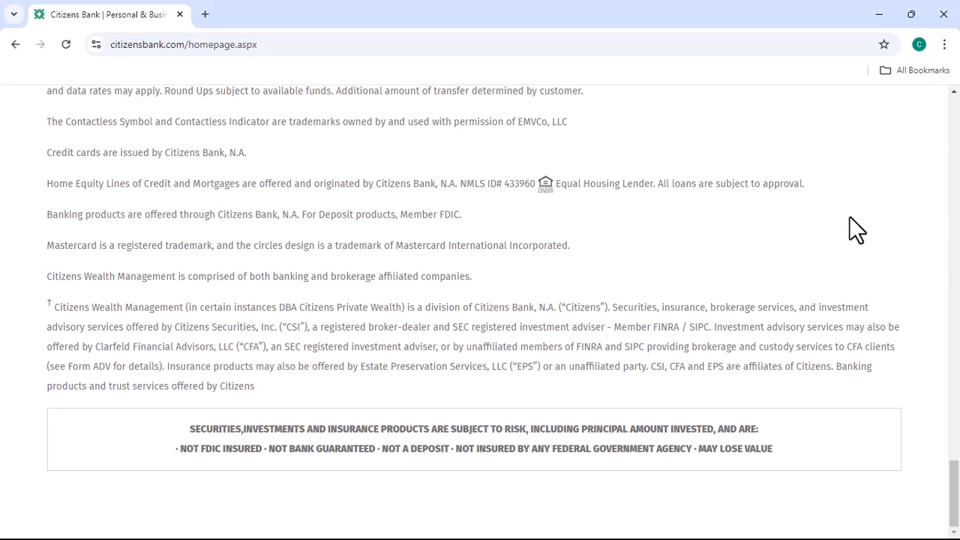
- Scroll back up from the disclaimers to the footer's legal links
scroll("up", 3)
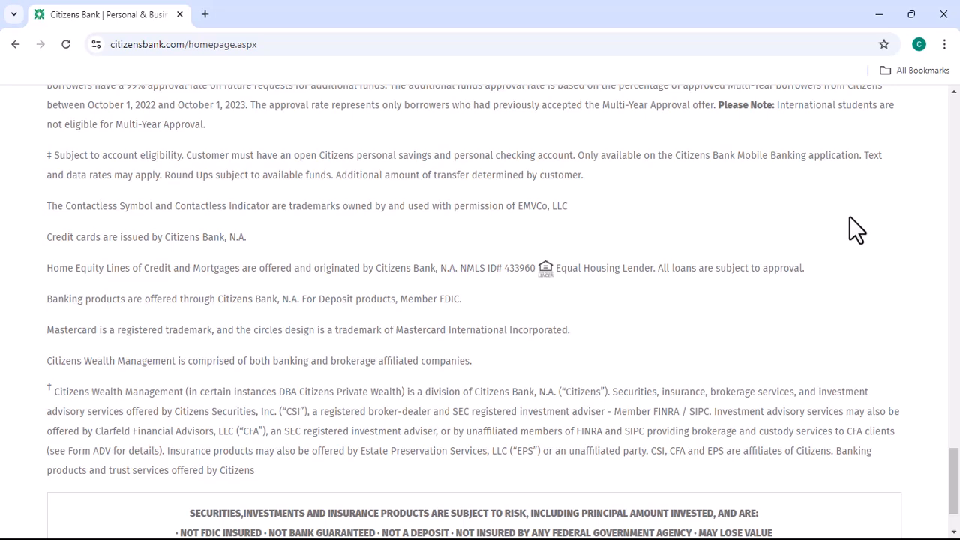
scroll("up", 3)
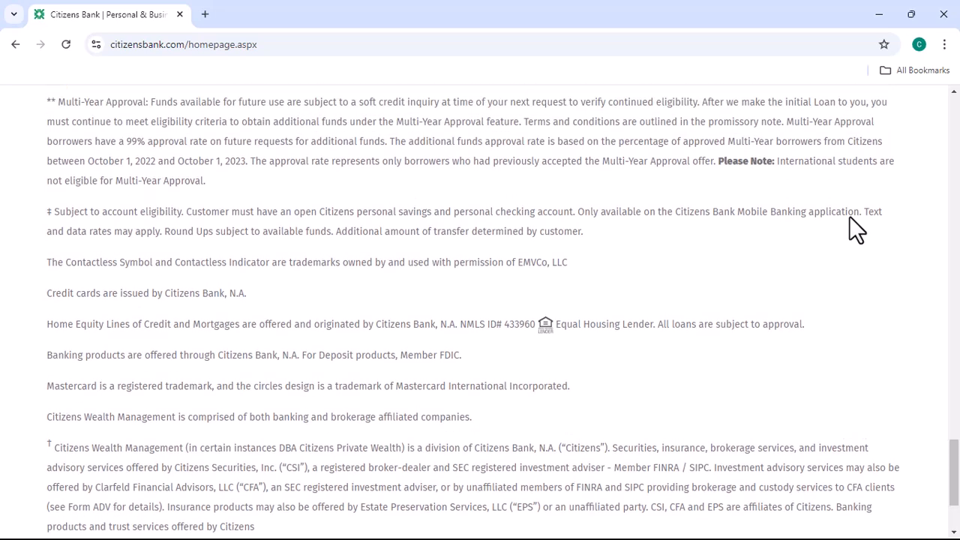
scroll("up", 3)
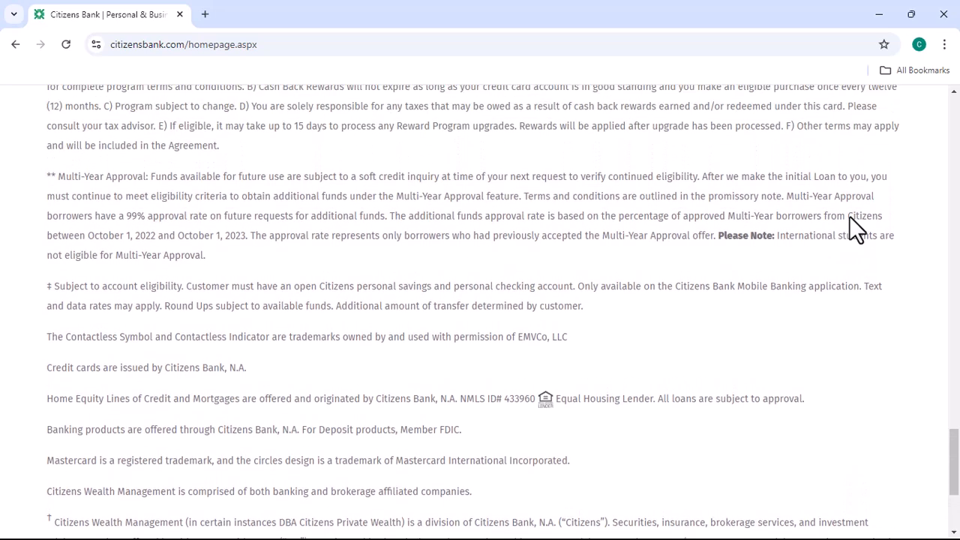
scroll("up", 3)
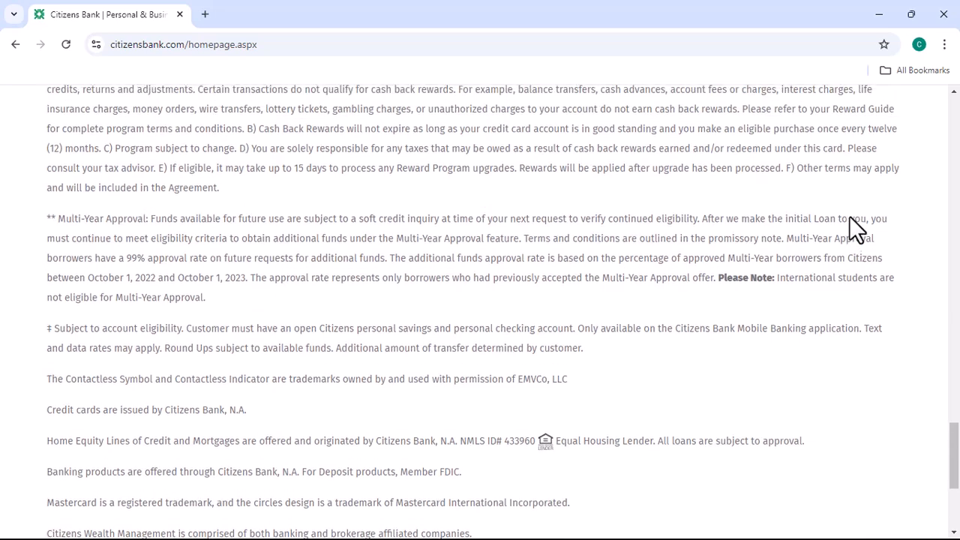
scroll("up", 3)
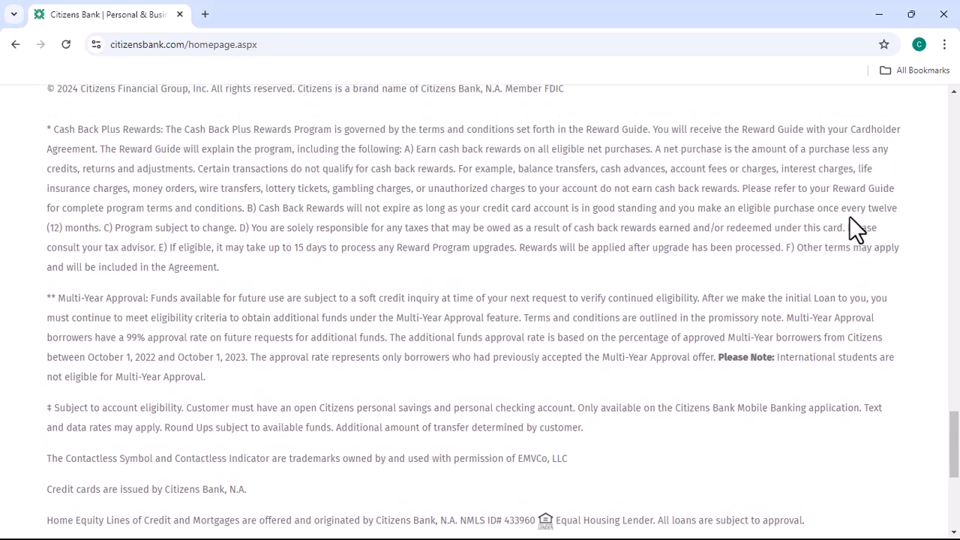
scroll("up", 3)
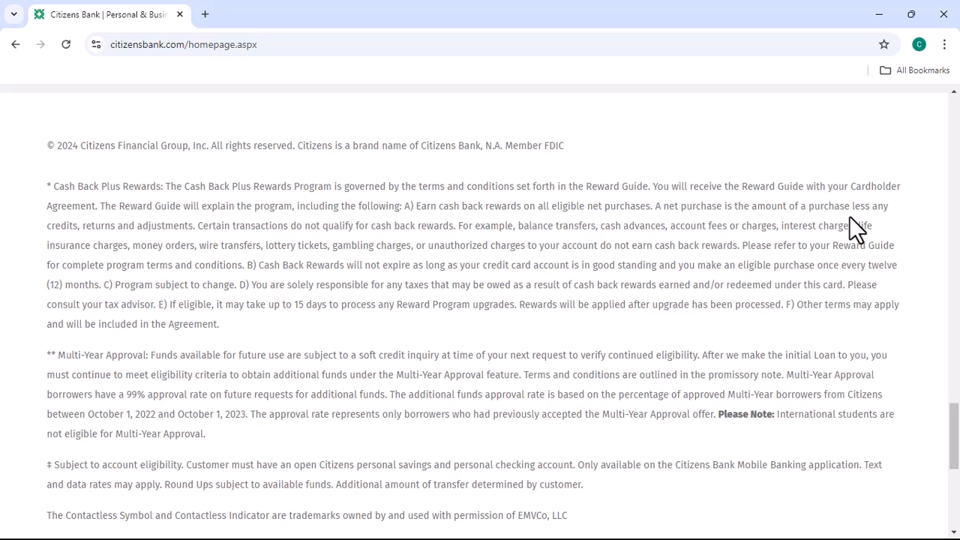
scroll("up", 3)
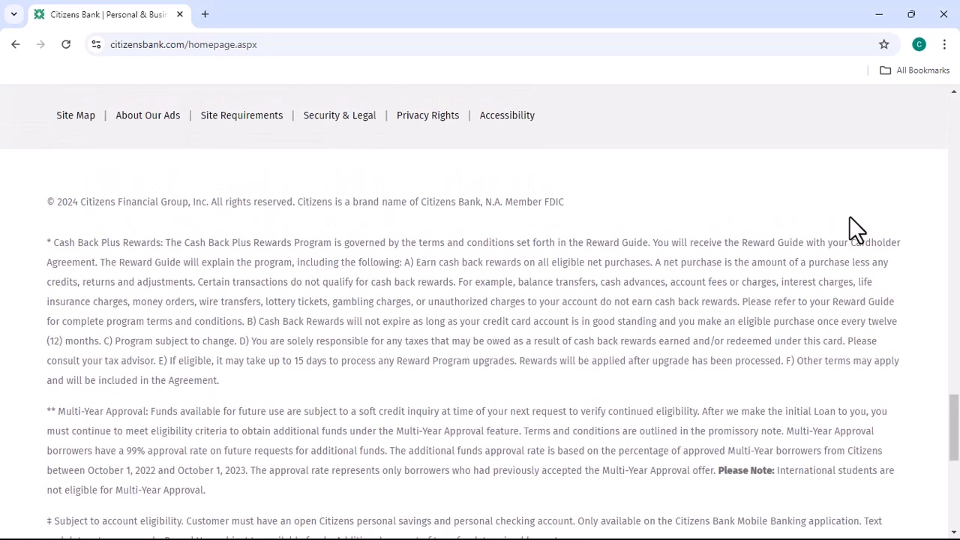
- Scroll up from the footer to the mobile banking, contact, branches and bankers service cards
scroll("up", 3)
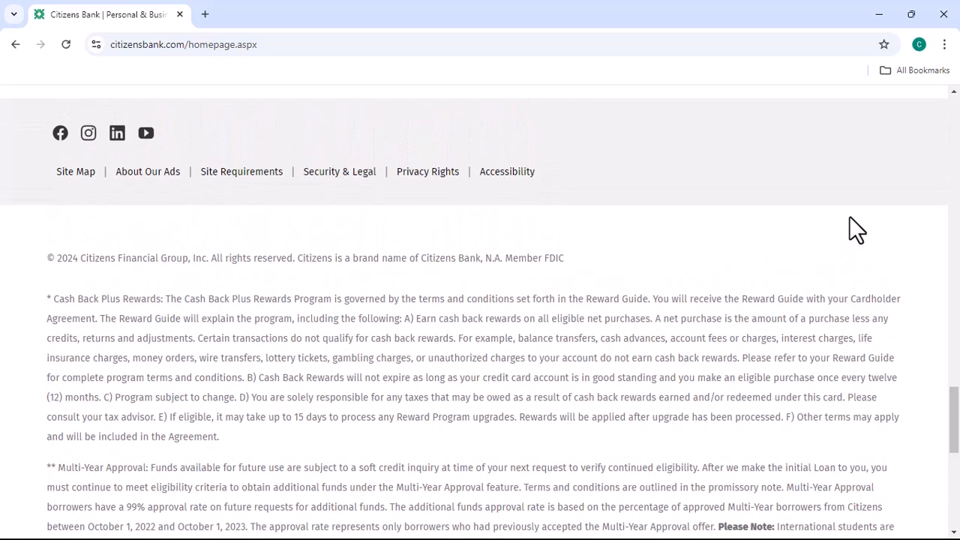
scroll("up", 3)
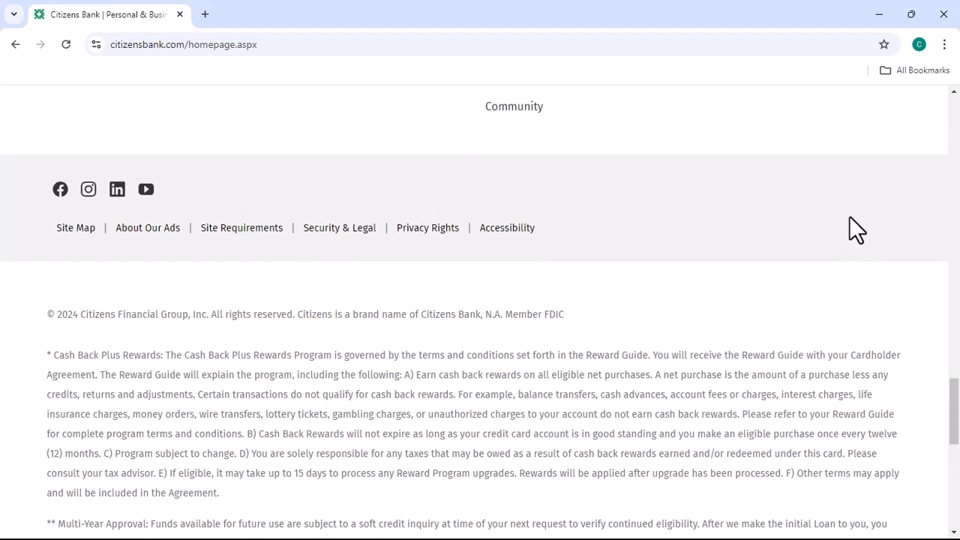
scroll("up", 3)
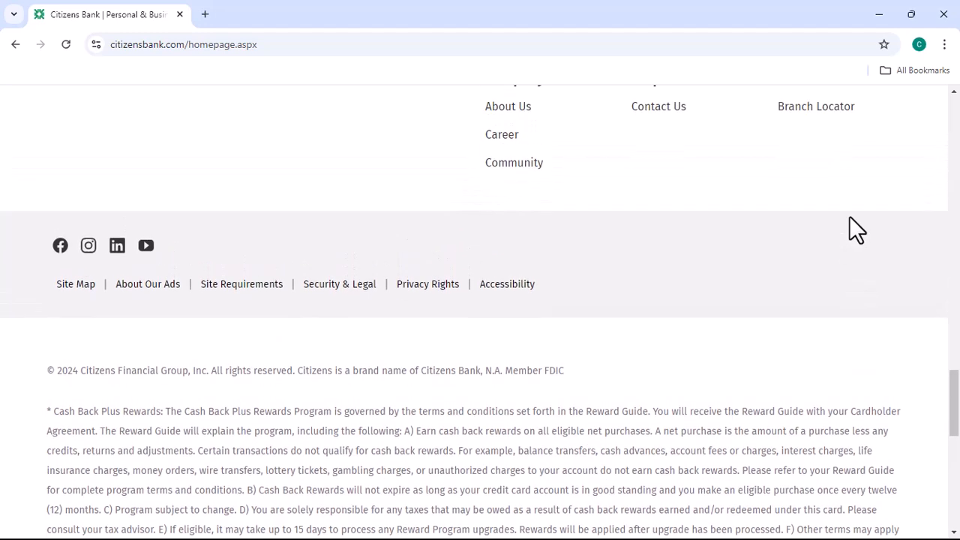
scroll("up", 3)
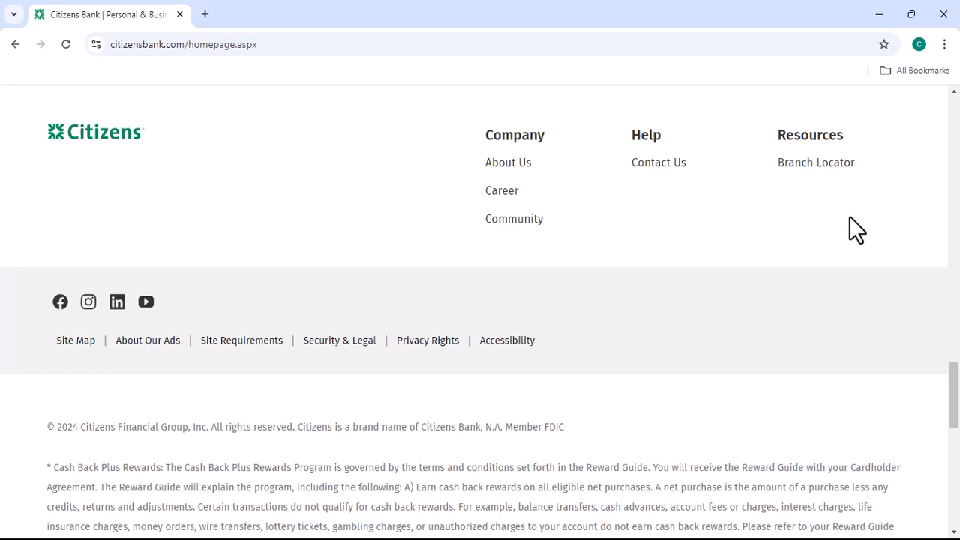
scroll("up", 3)
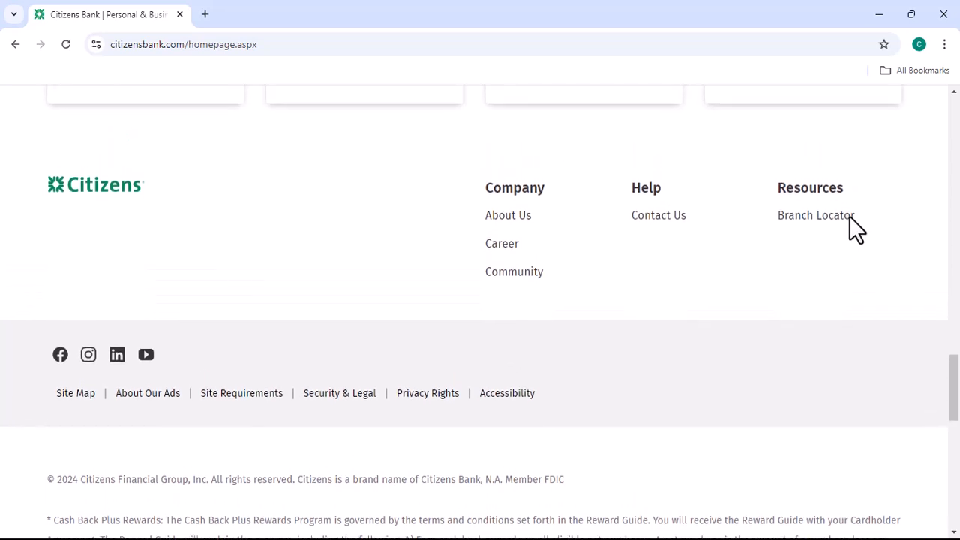
scroll("up", 3)
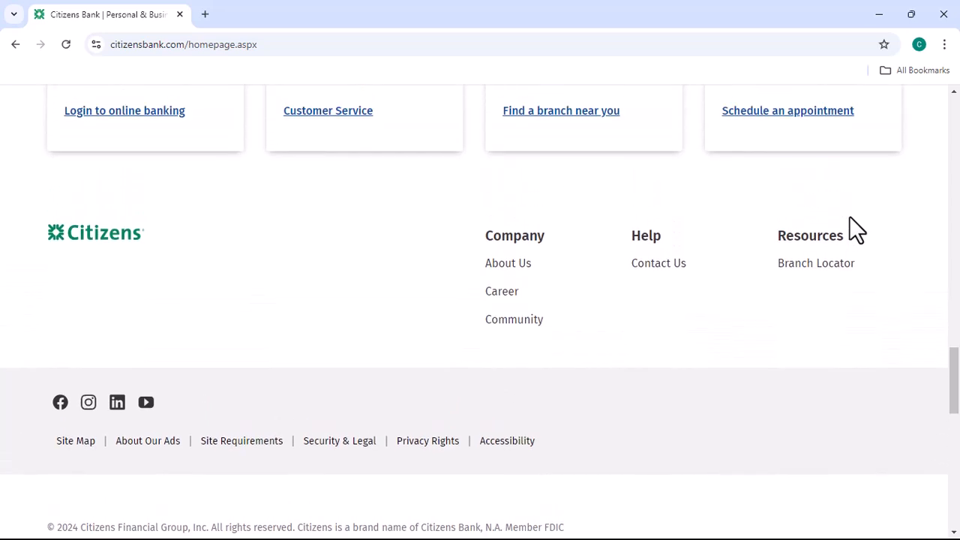
scroll("up", 3)
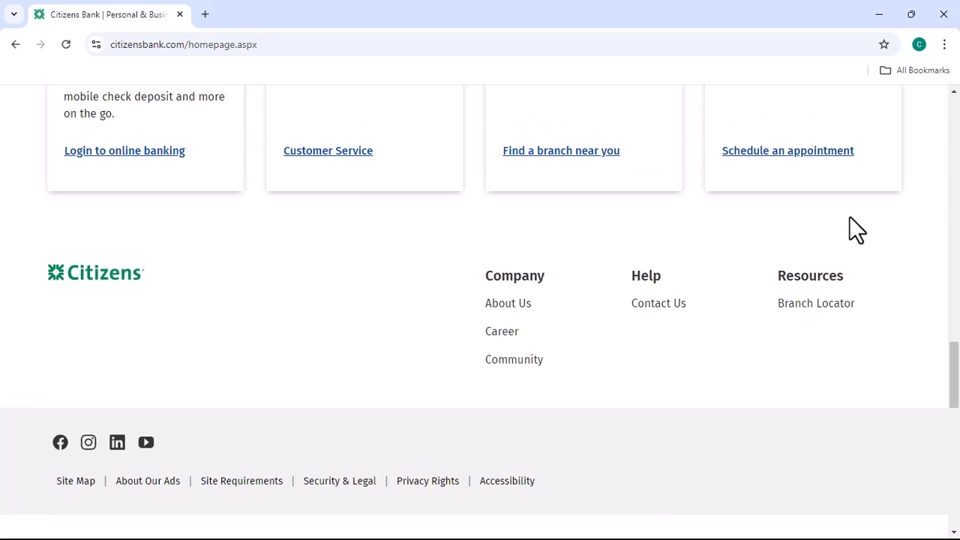
scroll("up", 3)
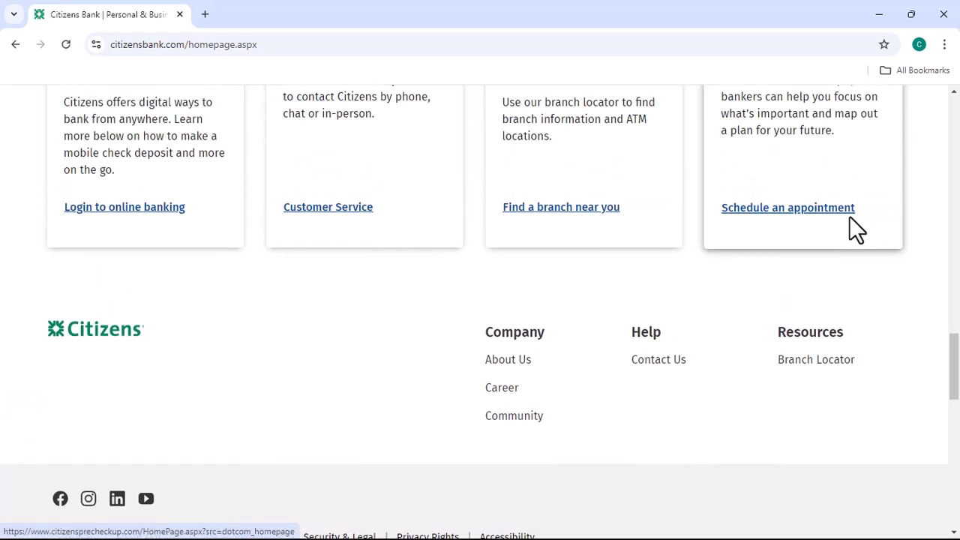
scroll("up", 3)
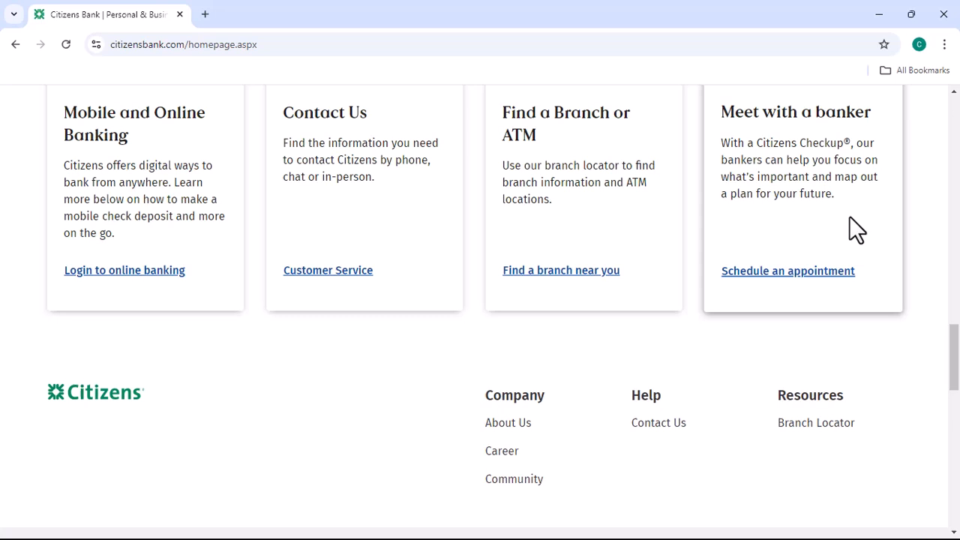
scroll("up", 3)
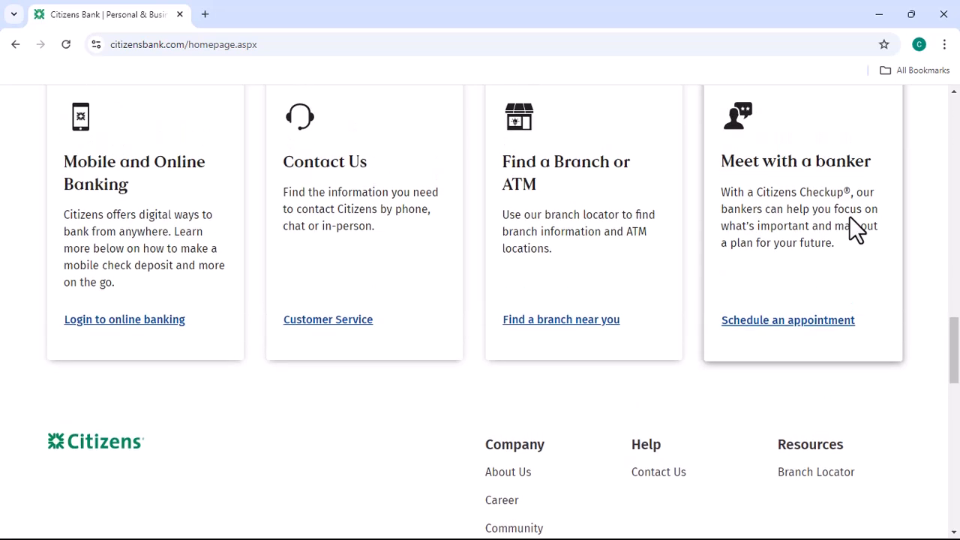
scroll("up", 3)
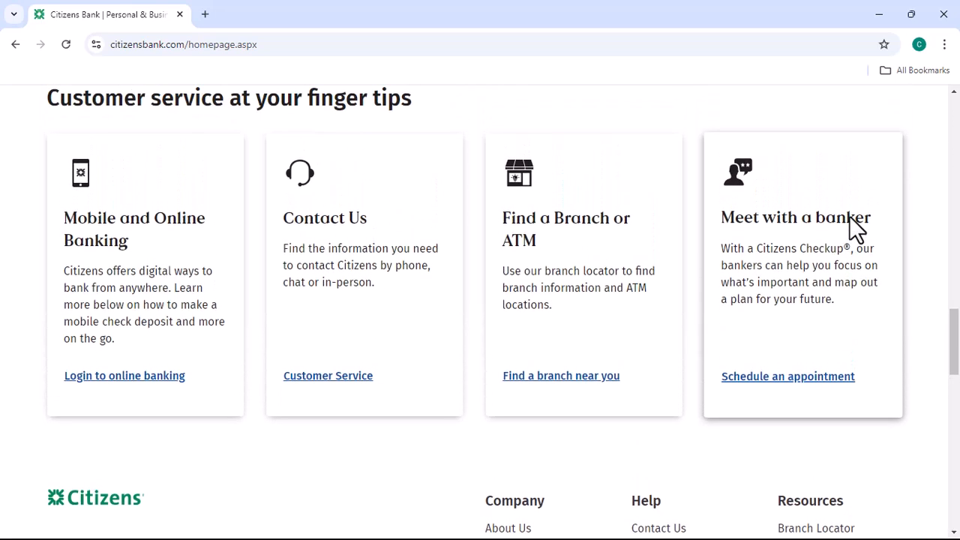
scroll("up", 3)
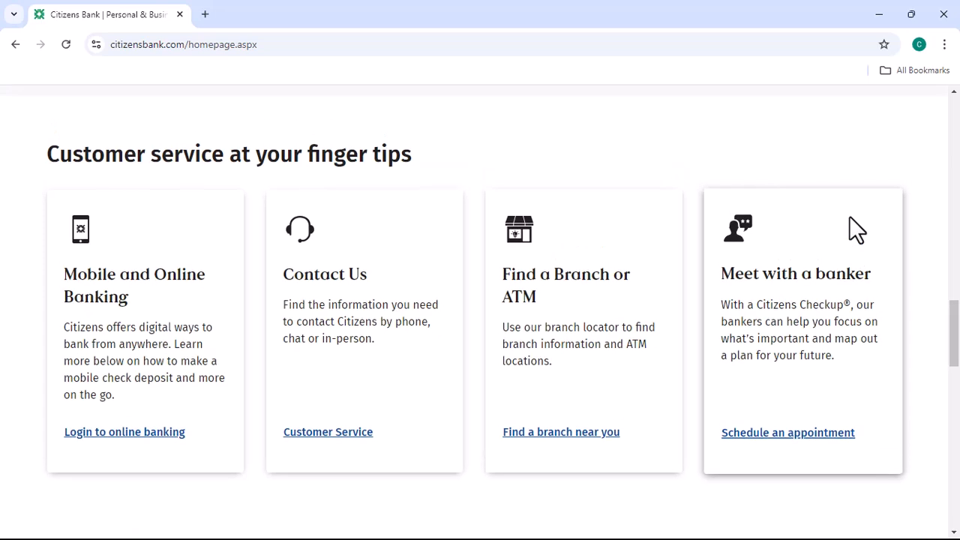
scroll("down", 3)
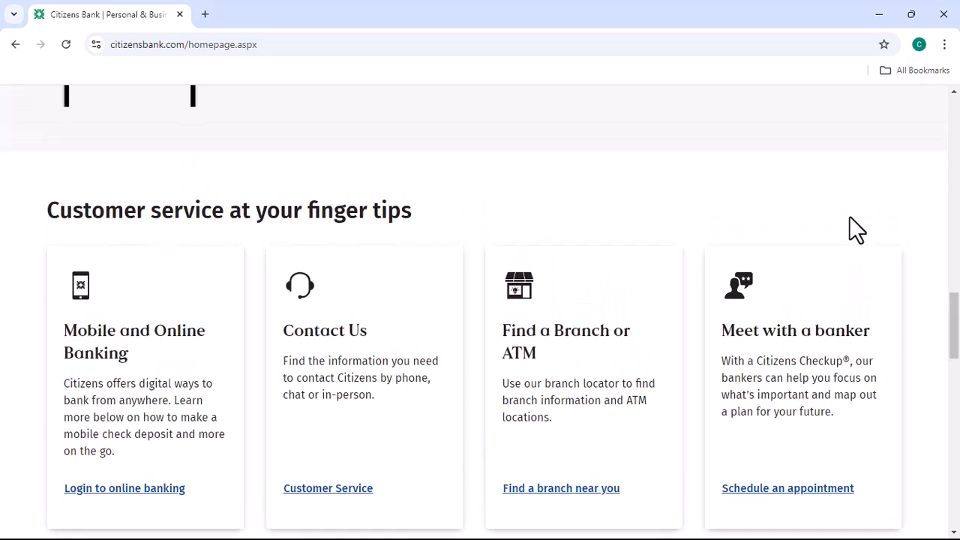
scroll("up", 3)
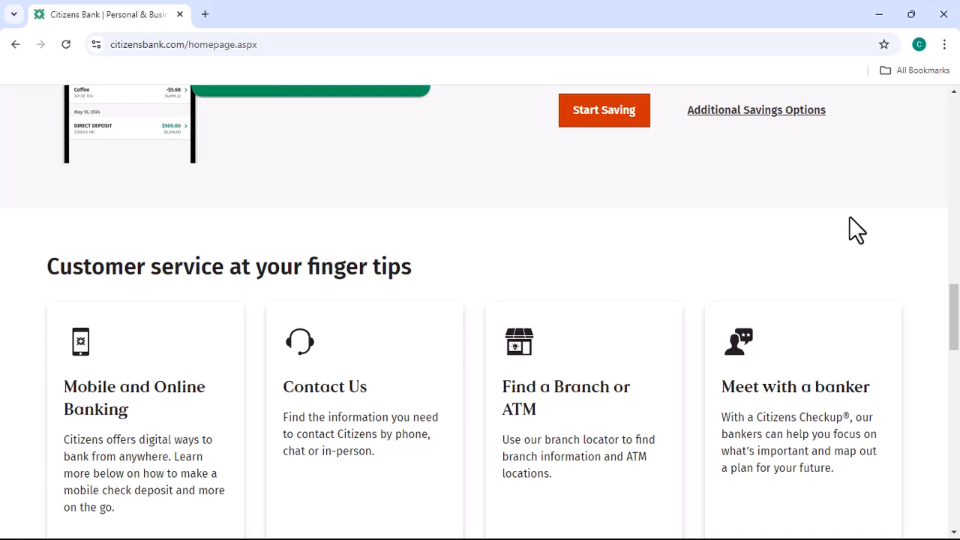
- Scroll up past the Round Ups promo and offers to the Checking, Savings, Credit Cards and Wealth Management cards
scroll("up", 3)
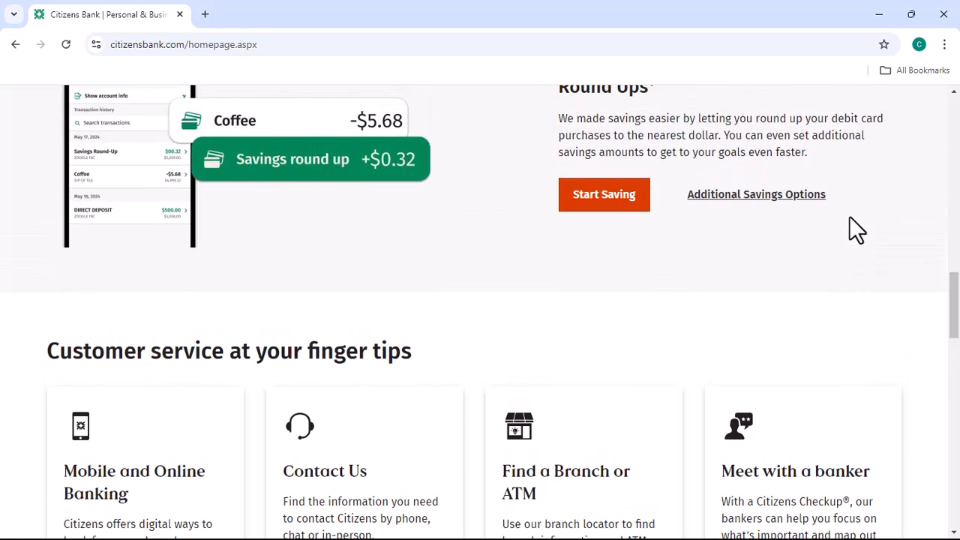
scroll("up", 3)
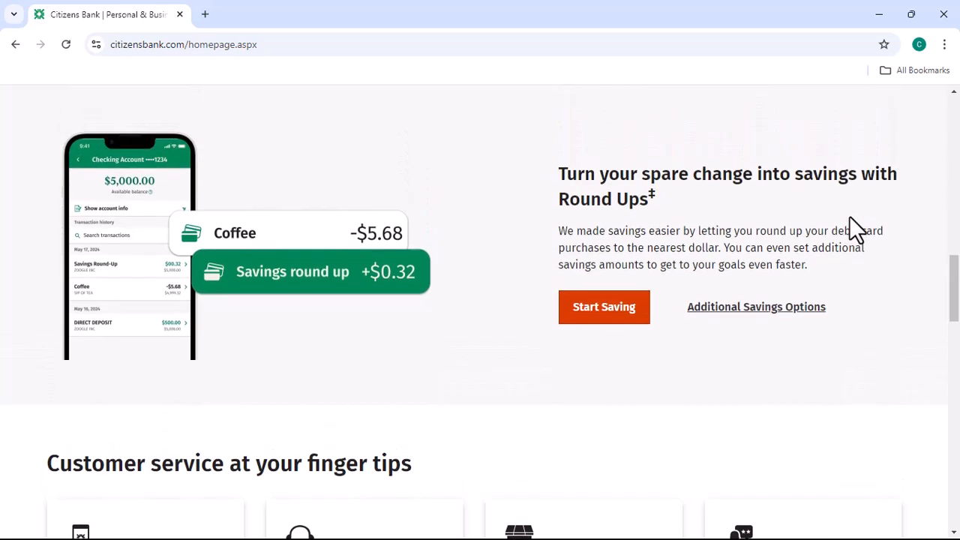
scroll("down", 3)
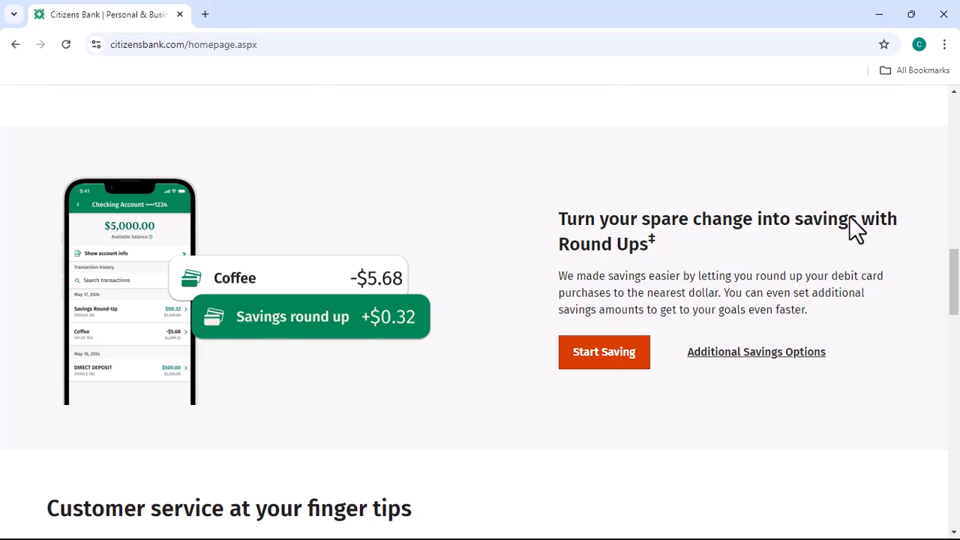
scroll("up", 3)
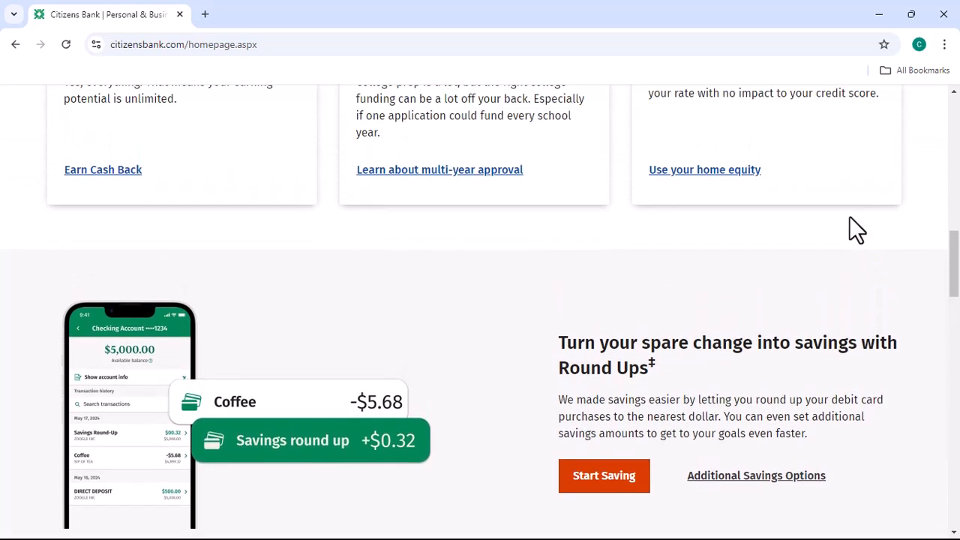
scroll("up", 3)
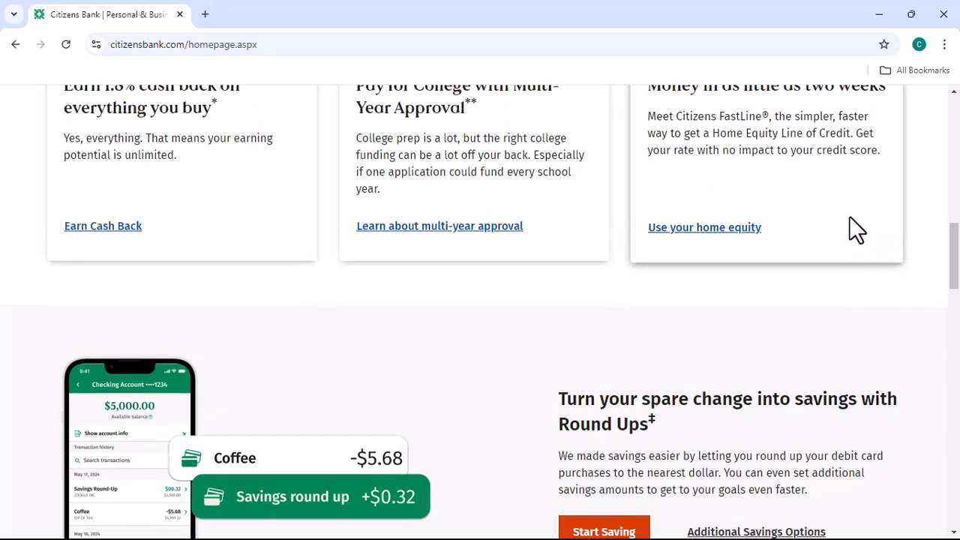
scroll("up", 3)
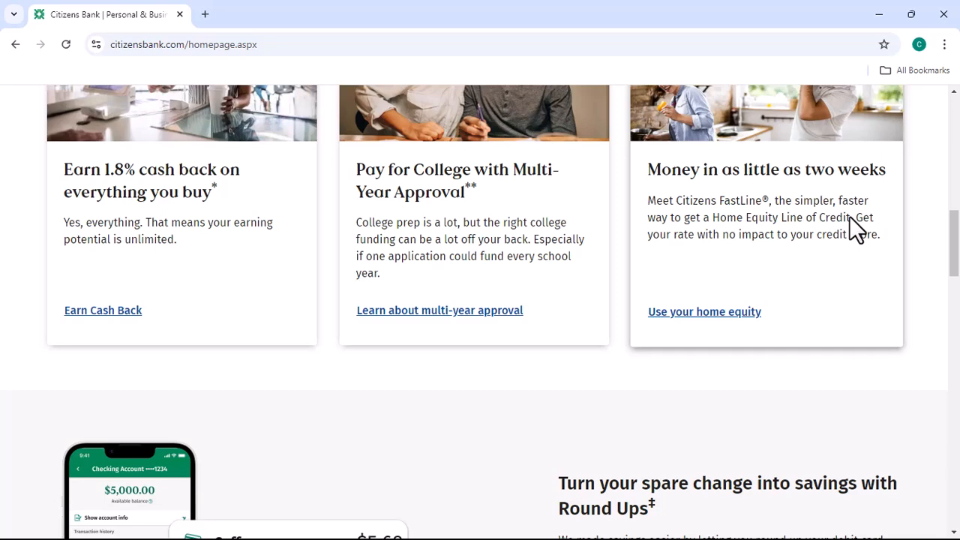
scroll("up", 3)
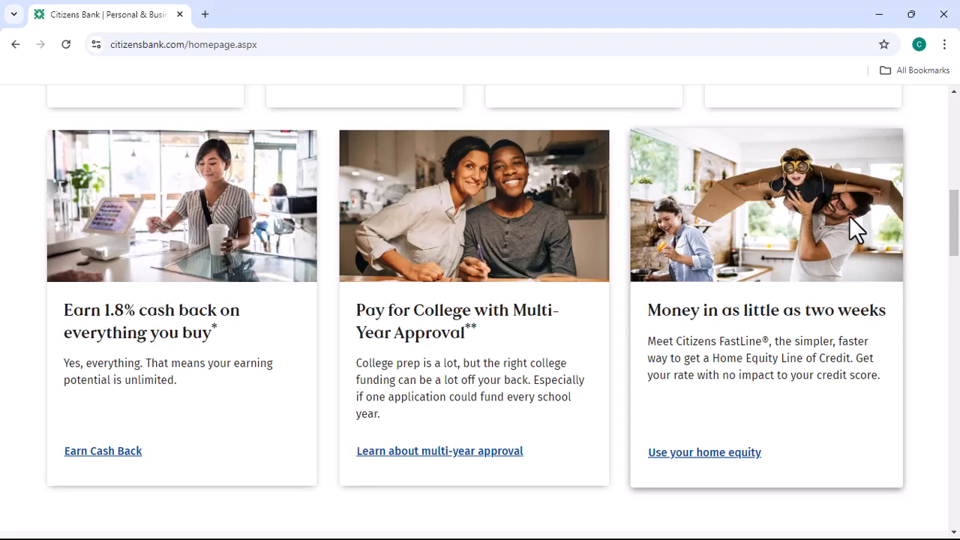
scroll("up", 3)
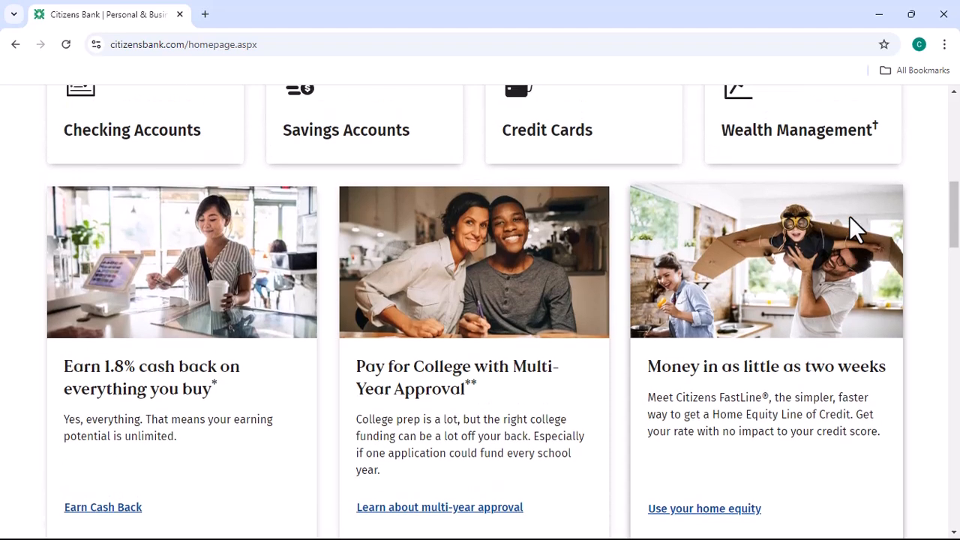
scroll("up", 3)
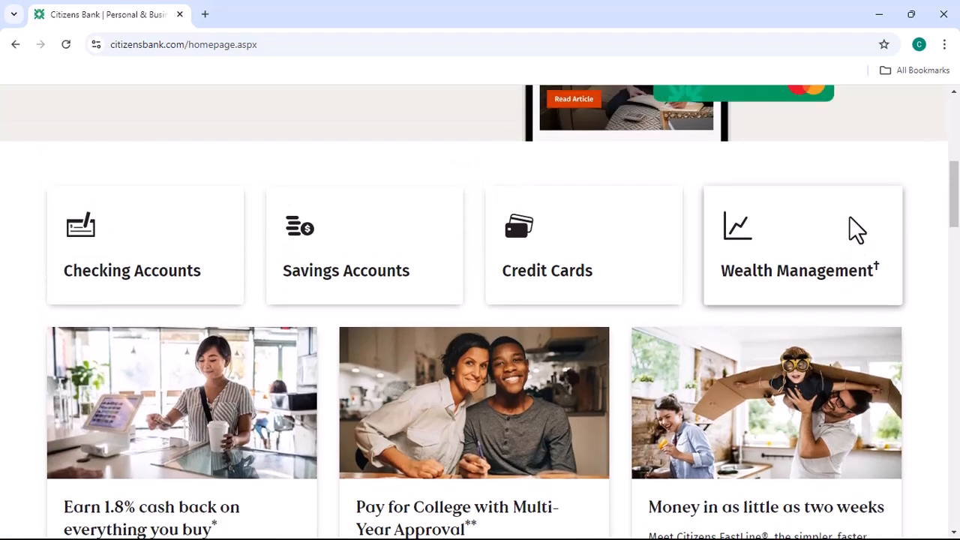
- Scroll up to the header with the navigation and 'All your banking in one place' banner
scroll("up", 3)
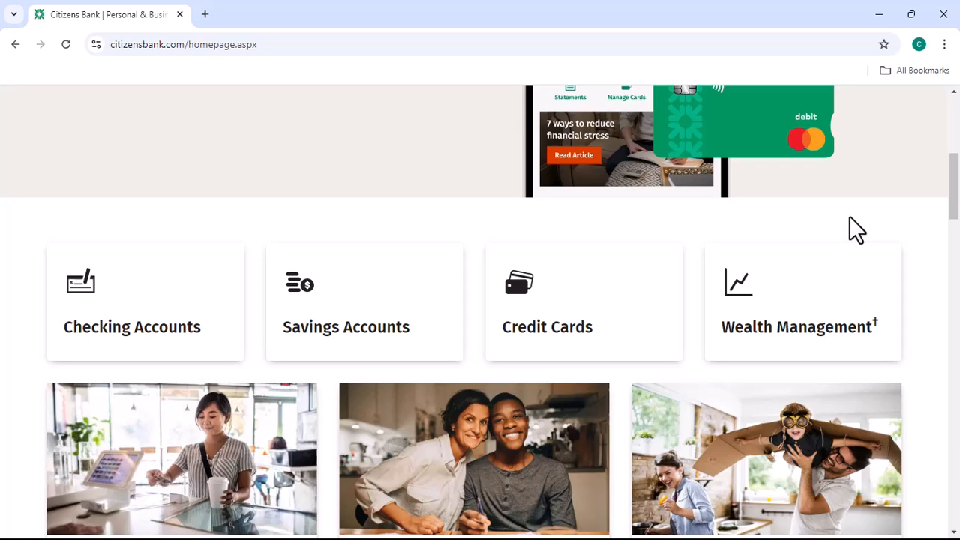
scroll("up", 3)
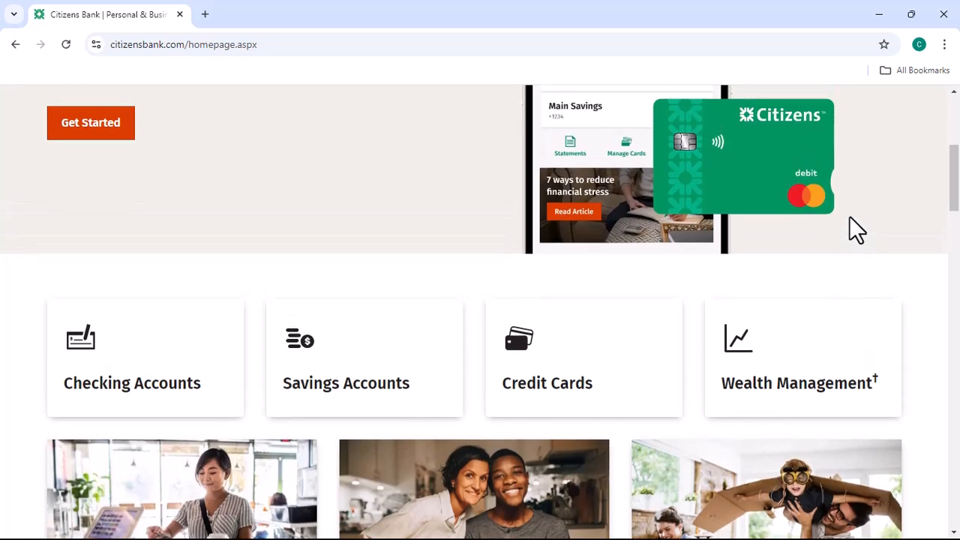
scroll("up", 3)
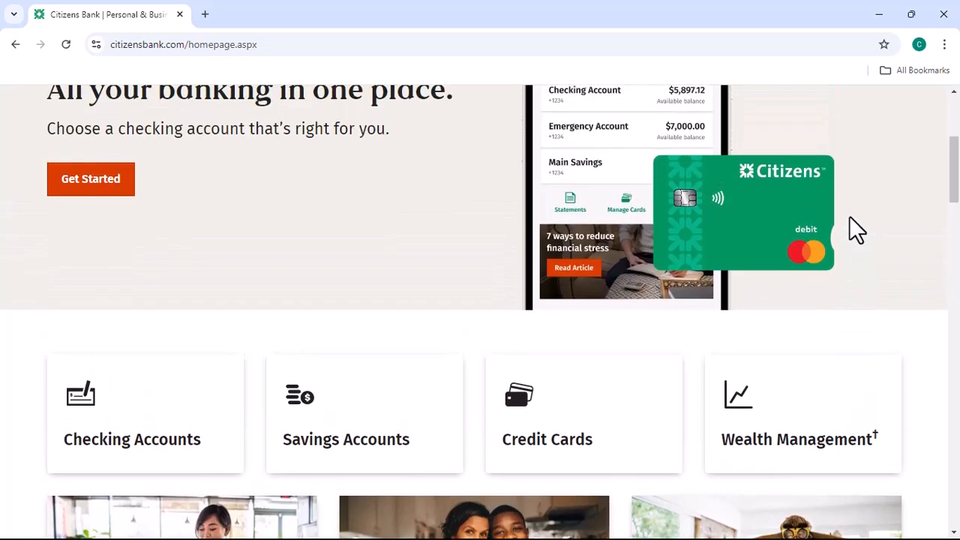
scroll("up", 3)
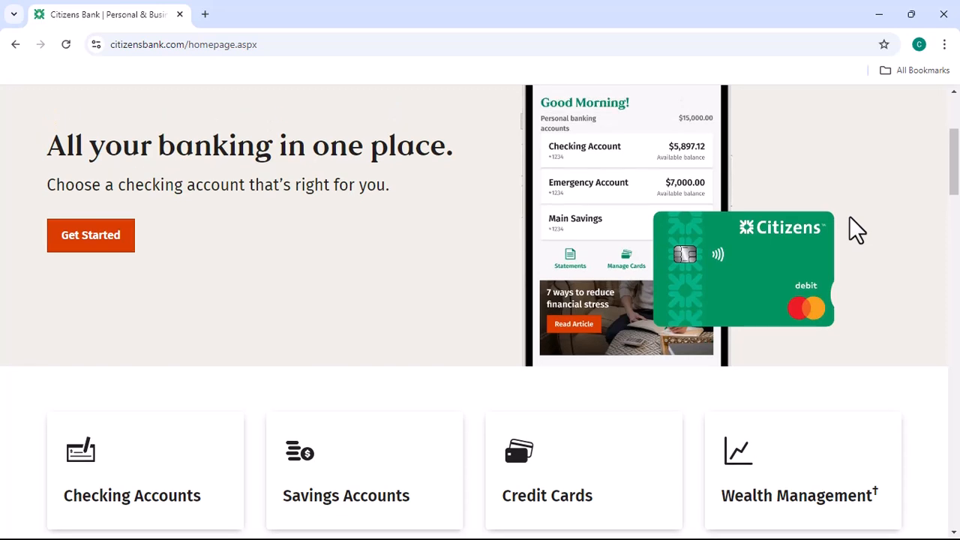
scroll("up", 3)
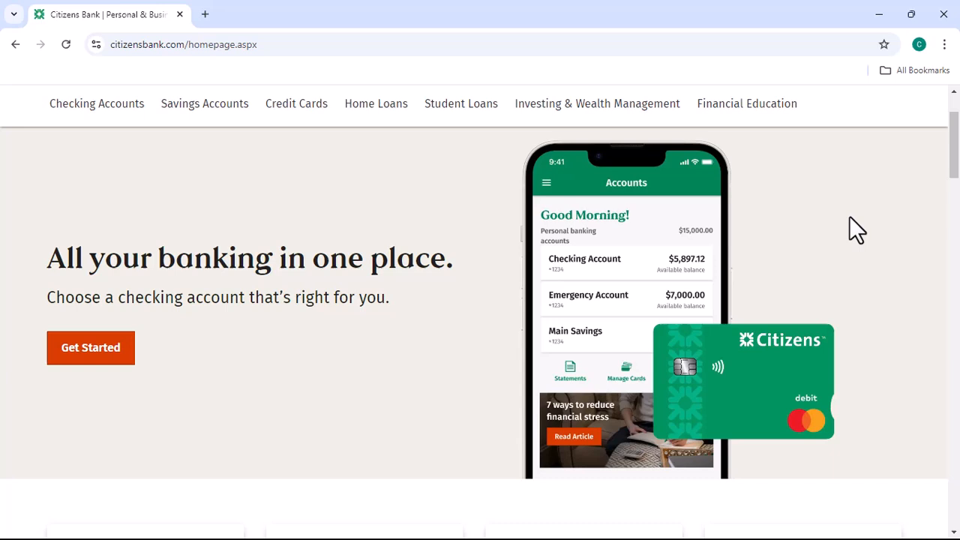
scroll("up", 3)
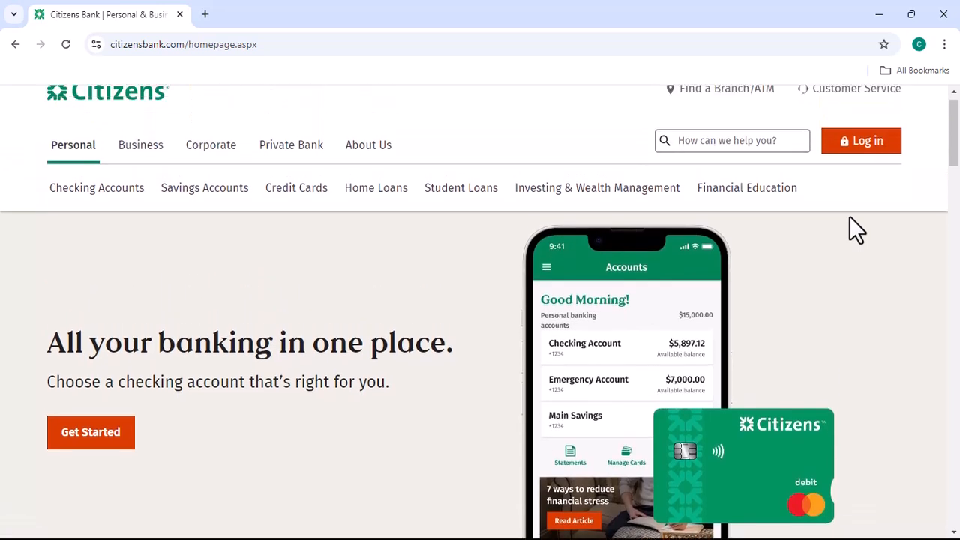
scroll("up", 3)
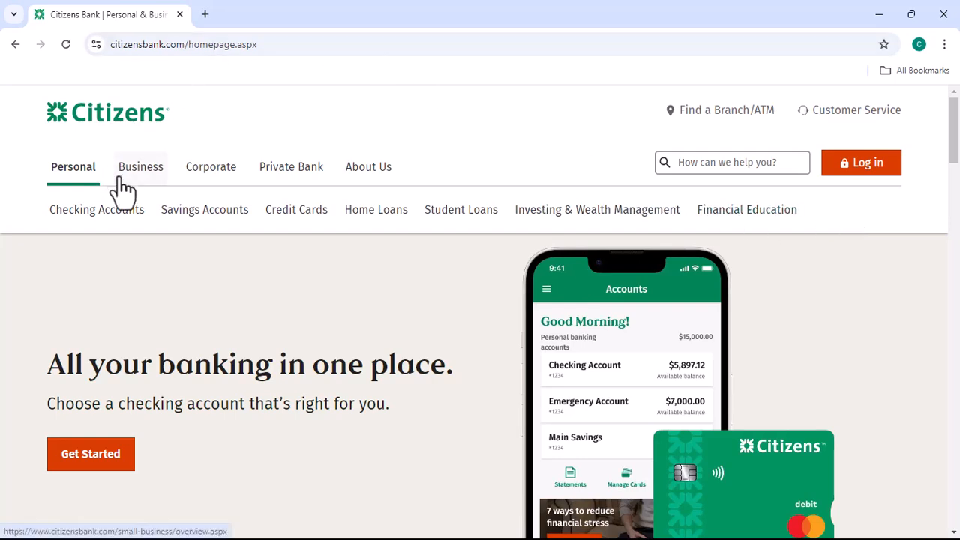
- Switch to the Business section listing banking, borrowing, cash flow and resources categories
left_click(140, 166)
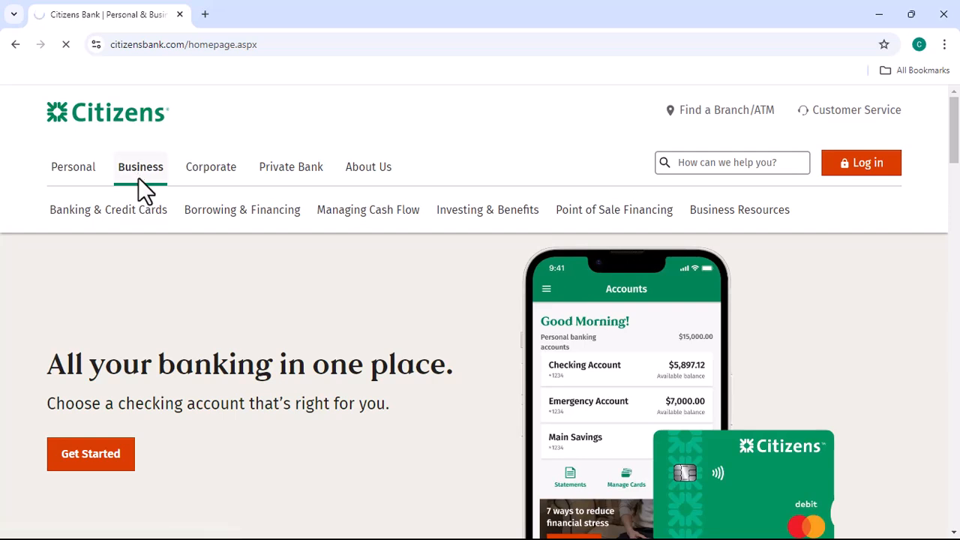
scroll("down", 3)
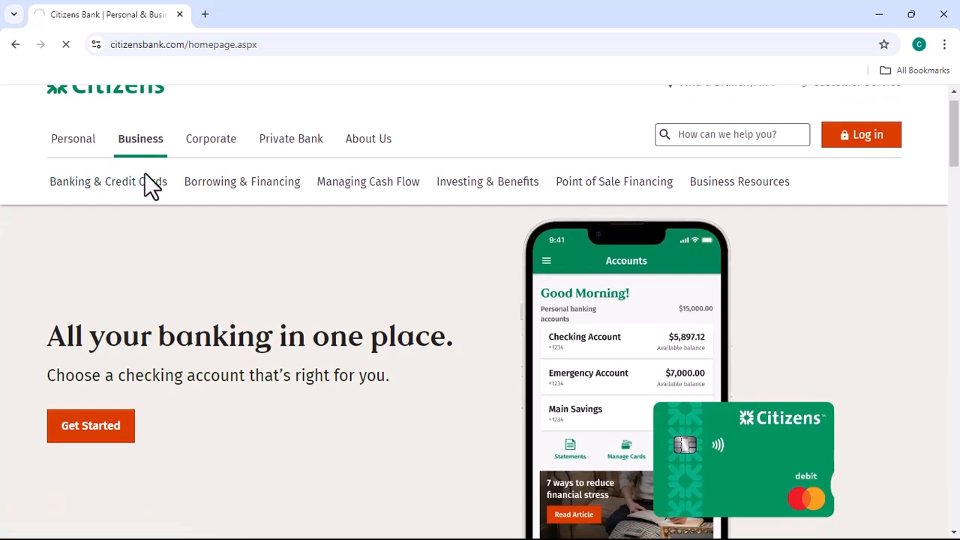